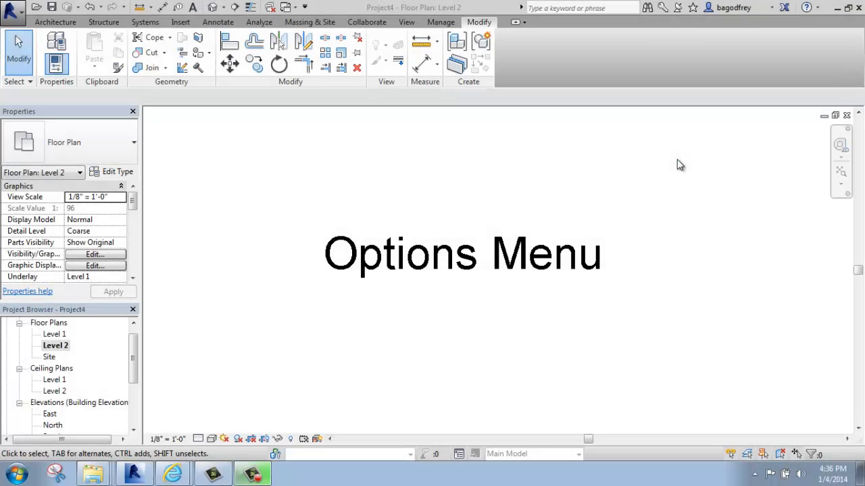
pyautogui.moveTo(670, 159)
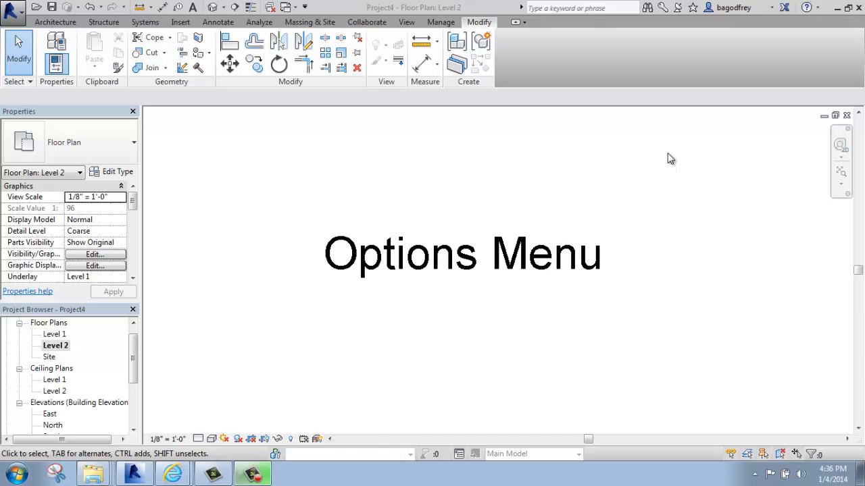
pyautogui.moveTo(303, 184)
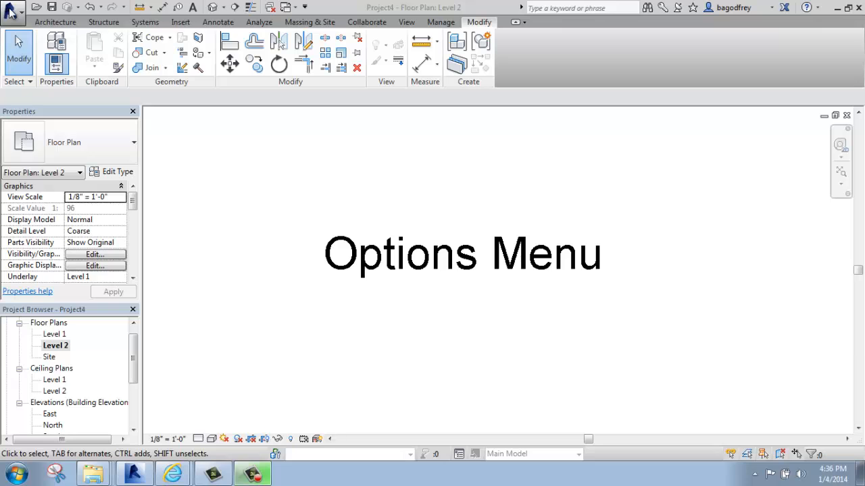
# Show the application menu with the recent documents list
pyautogui.click(15, 12)
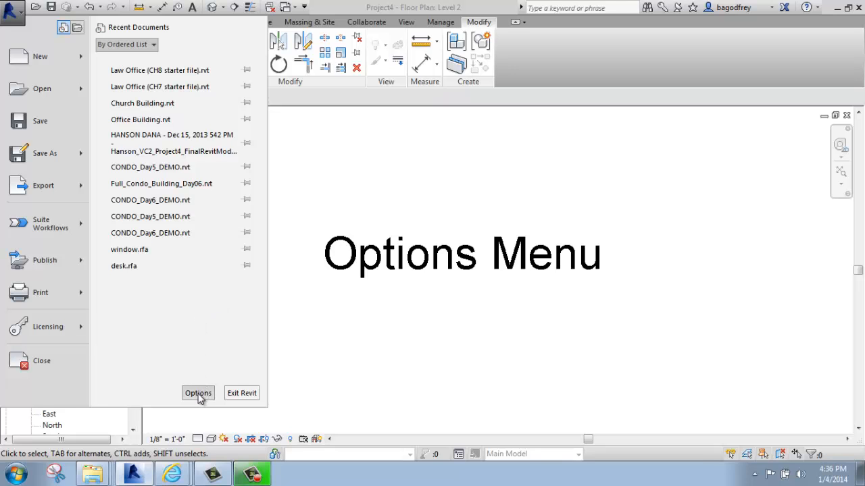
# Bring up Options, glance at User Interface, and return to the General page
pyautogui.click(198, 393)
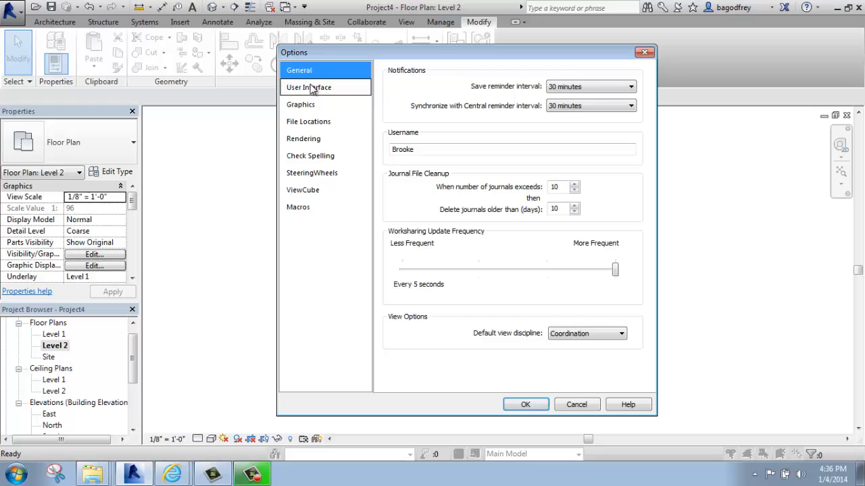
pyautogui.moveTo(330, 92)
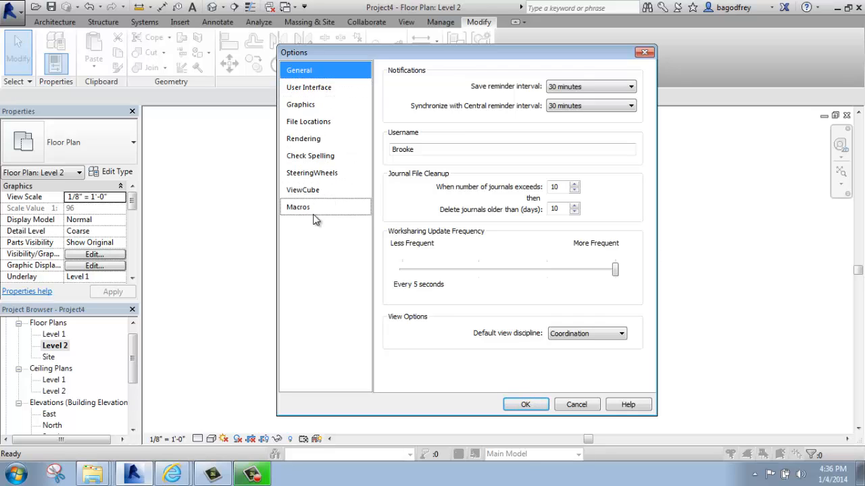
pyautogui.click(308, 87)
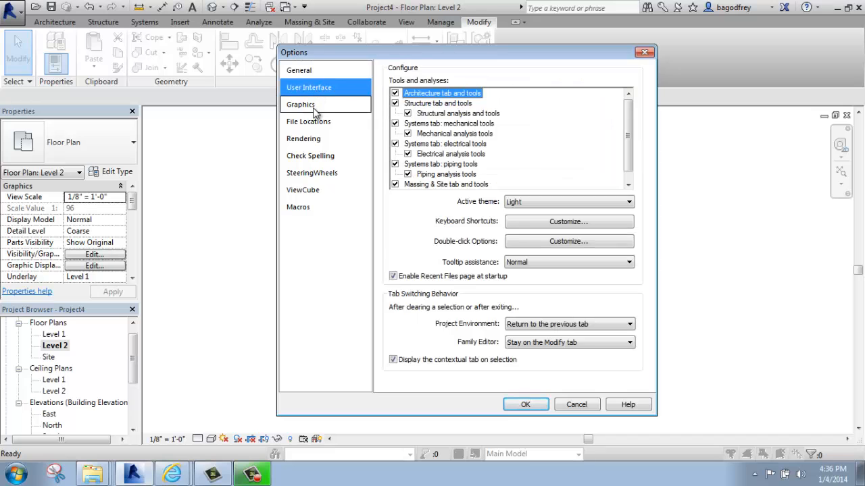
pyautogui.click(298, 71)
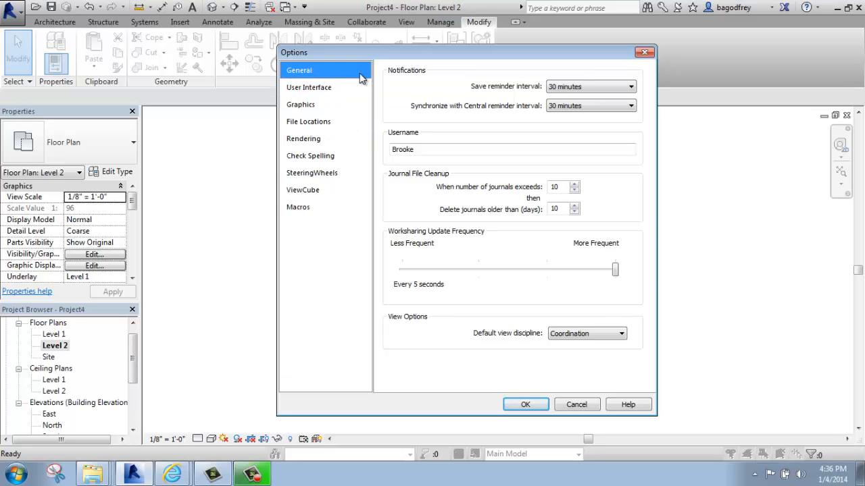
pyautogui.moveTo(408, 89)
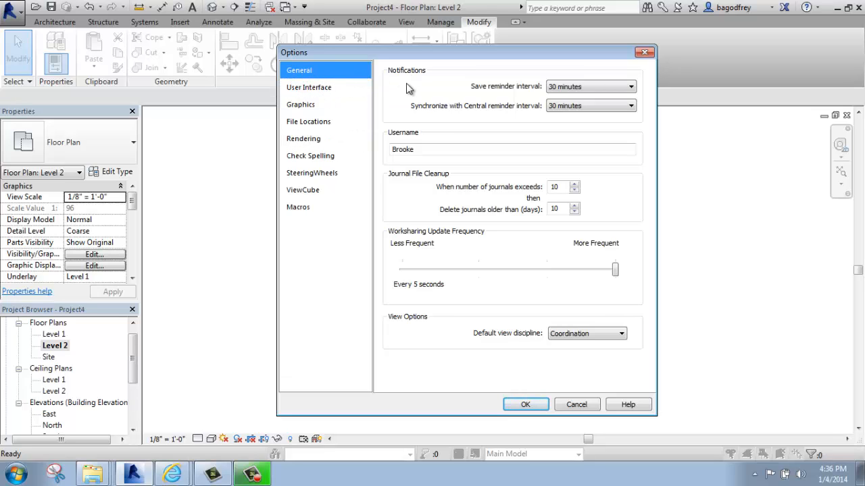
pyautogui.moveTo(408, 143)
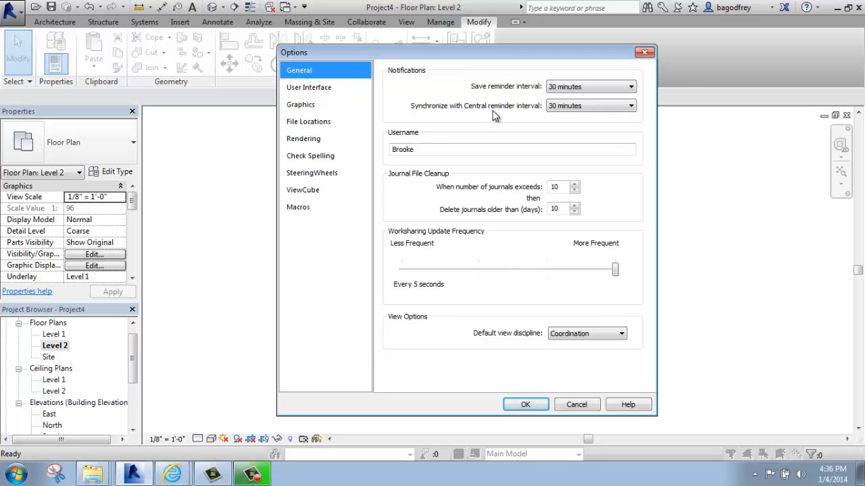
pyautogui.moveTo(485, 123)
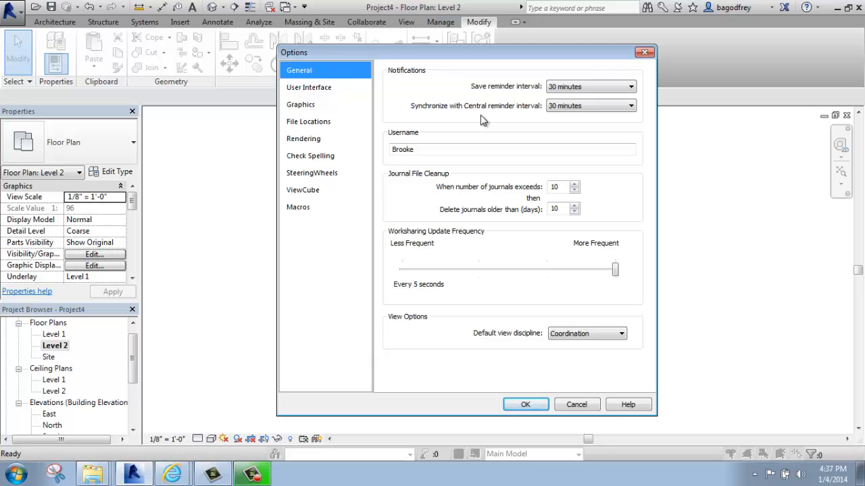
pyautogui.moveTo(533, 102)
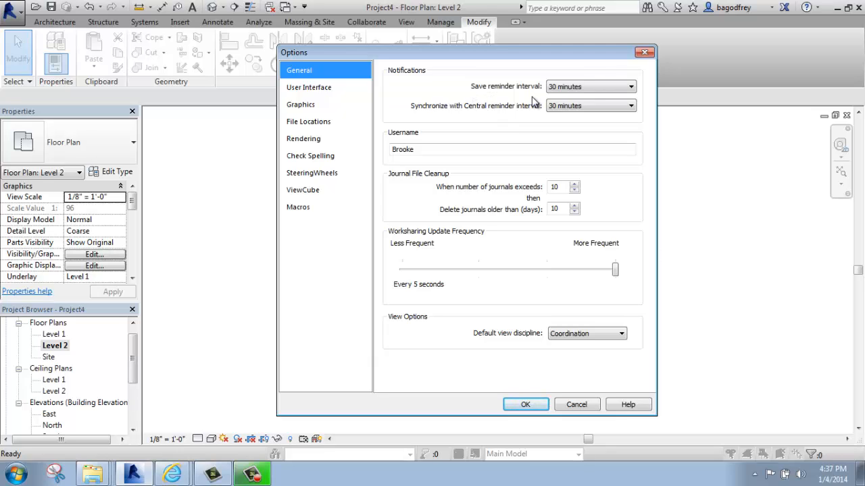
pyautogui.moveTo(533, 113)
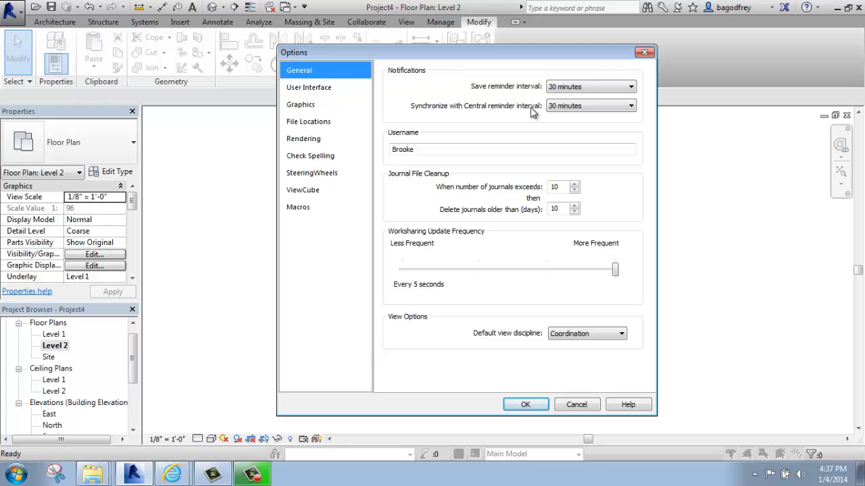
pyautogui.moveTo(539, 108)
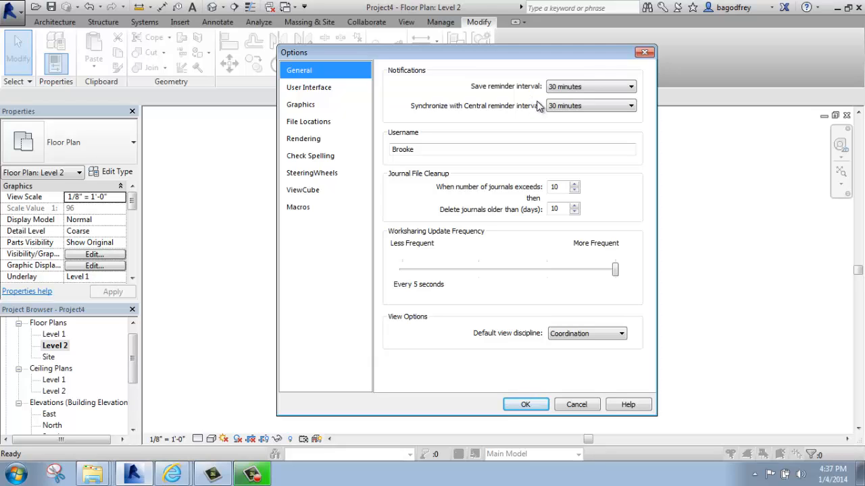
pyautogui.moveTo(487, 100)
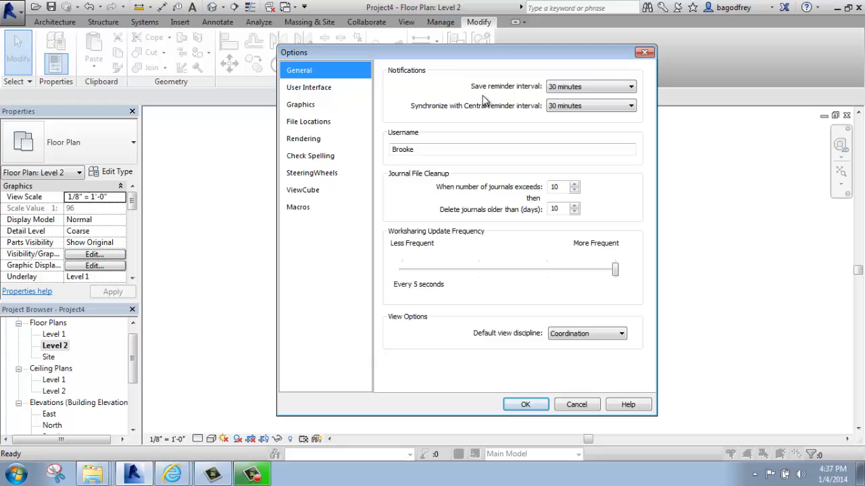
pyautogui.moveTo(493, 100)
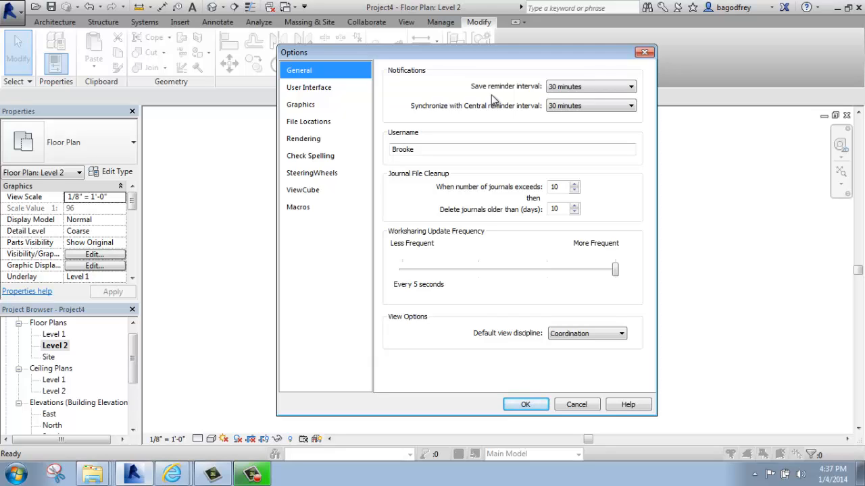
pyautogui.moveTo(546, 97)
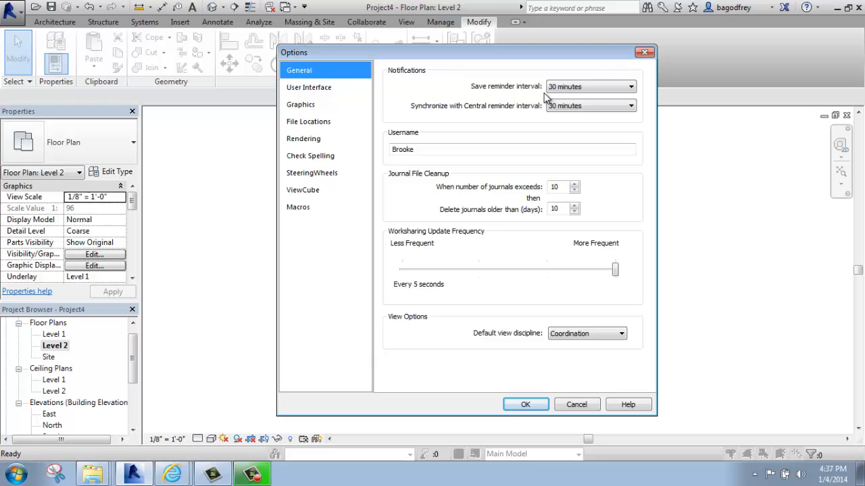
pyautogui.moveTo(538, 102)
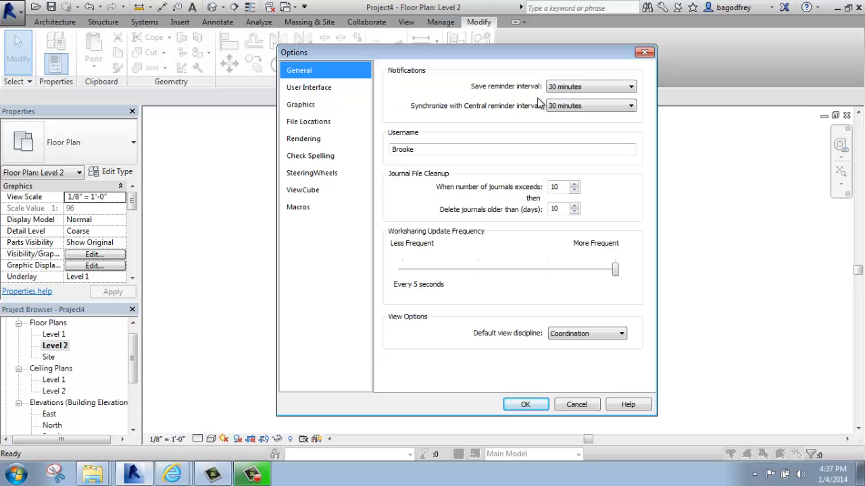
pyautogui.moveTo(527, 86)
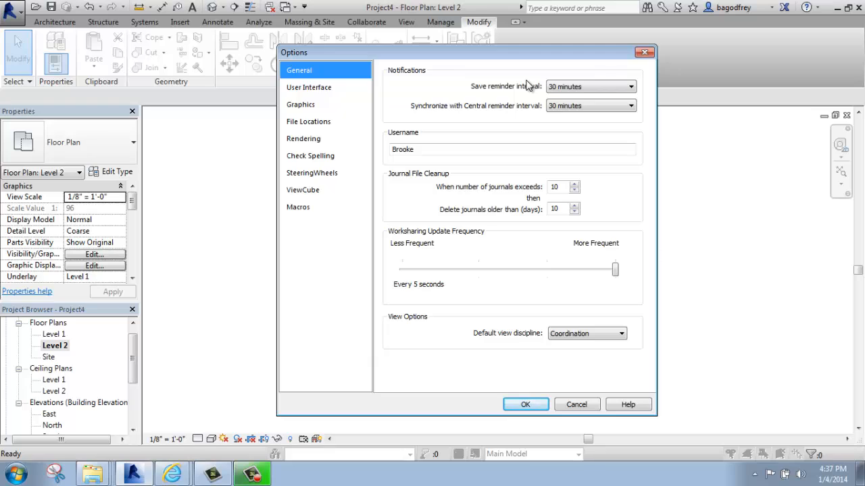
pyautogui.moveTo(516, 102)
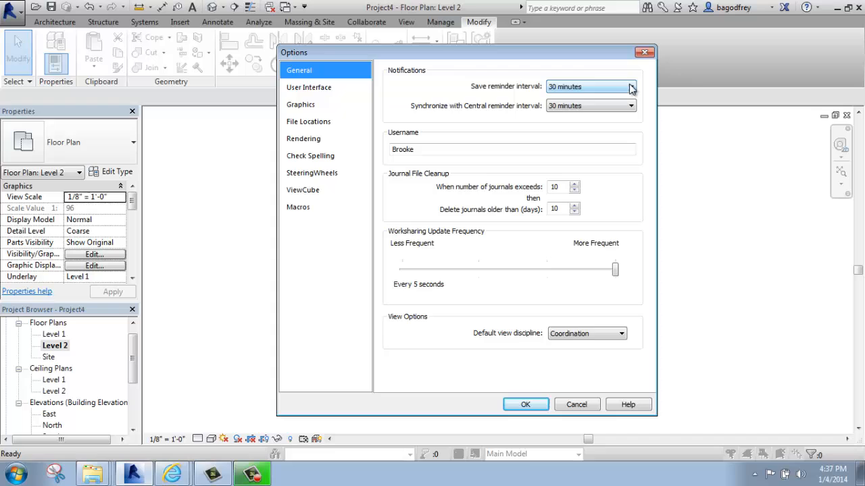
pyautogui.click(630, 87)
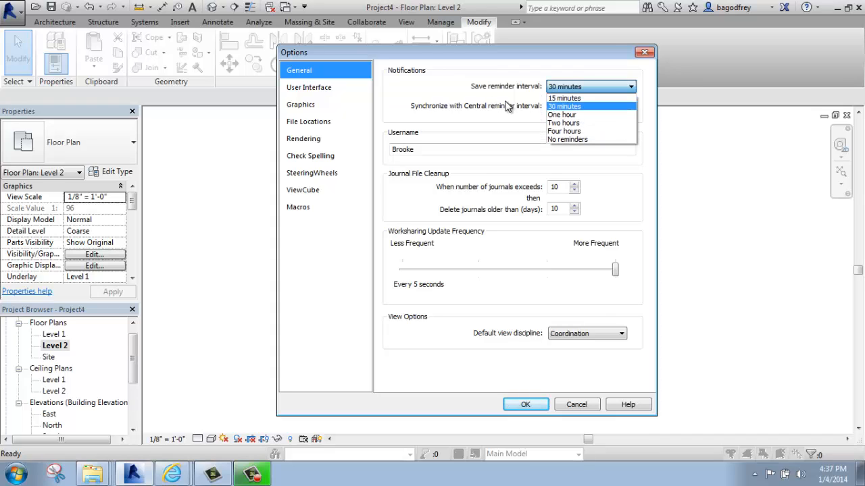
pyautogui.moveTo(571, 106)
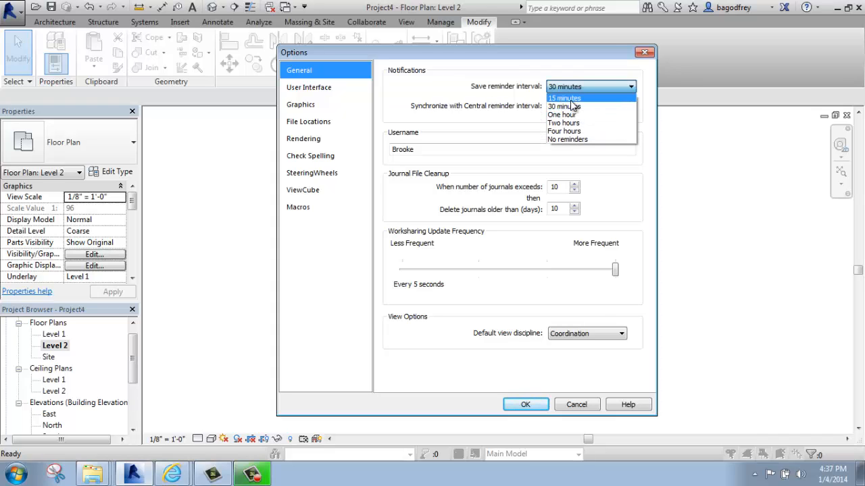
pyautogui.moveTo(587, 105)
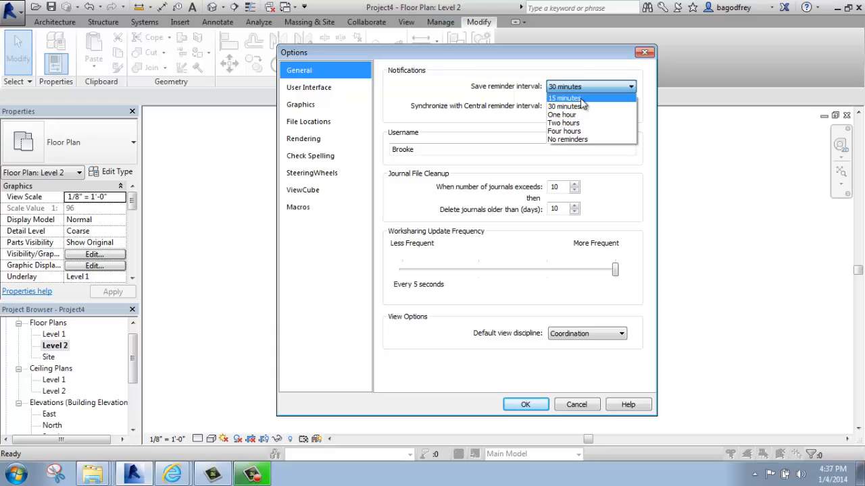
pyautogui.moveTo(601, 151)
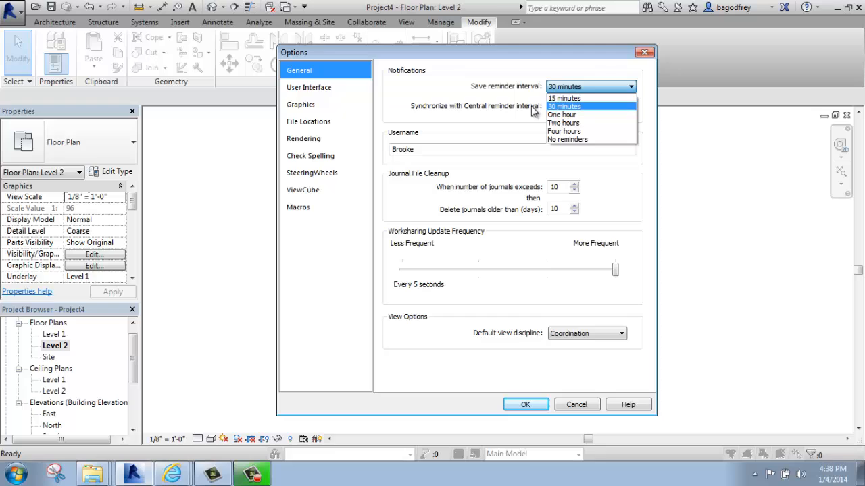
pyautogui.moveTo(519, 110)
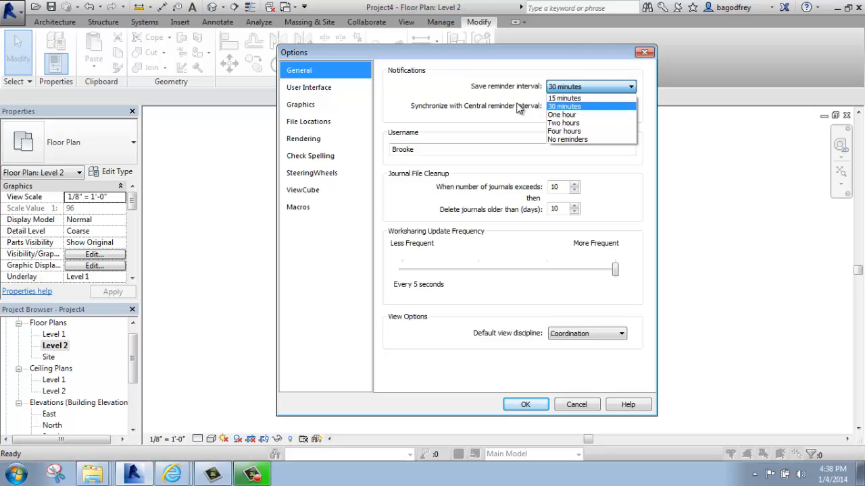
pyautogui.moveTo(554, 111)
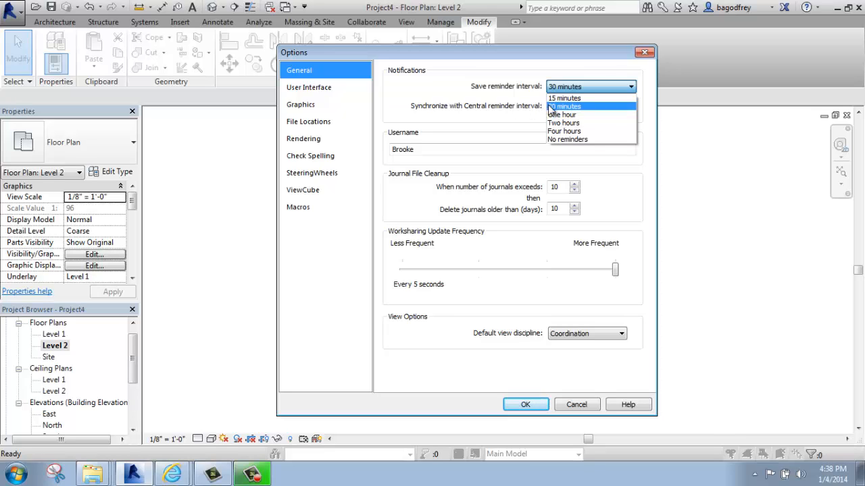
pyautogui.moveTo(560, 116)
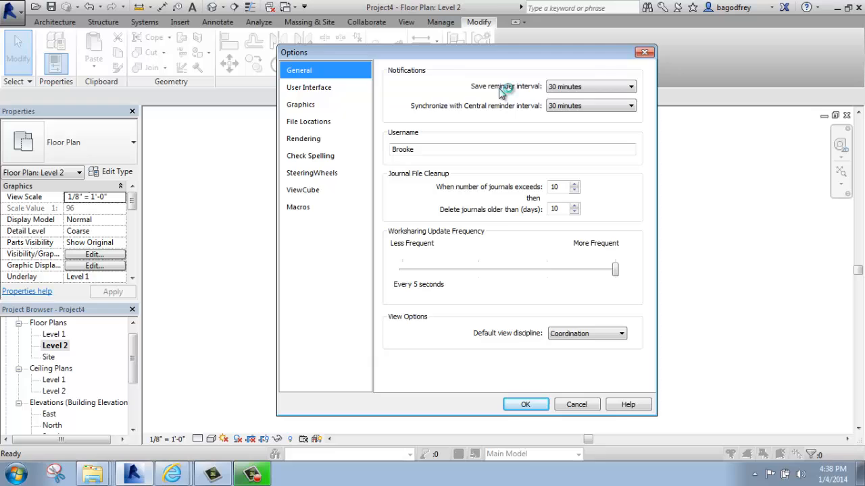
pyautogui.moveTo(498, 90)
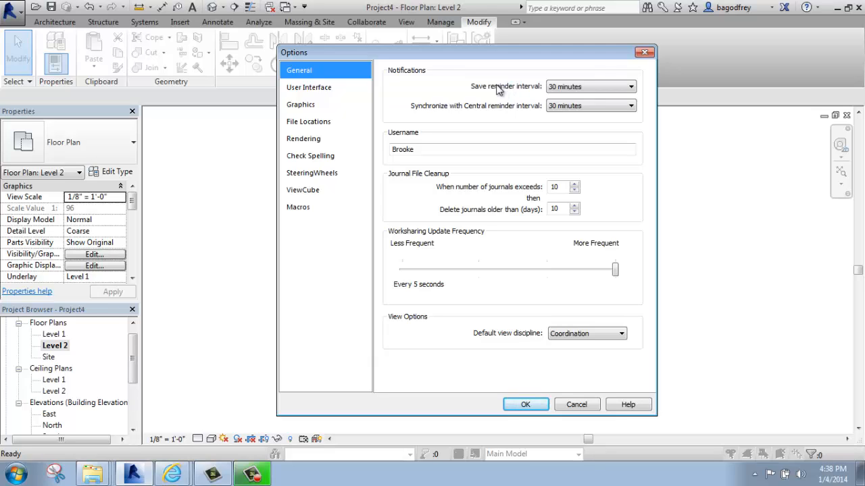
pyautogui.moveTo(430, 106)
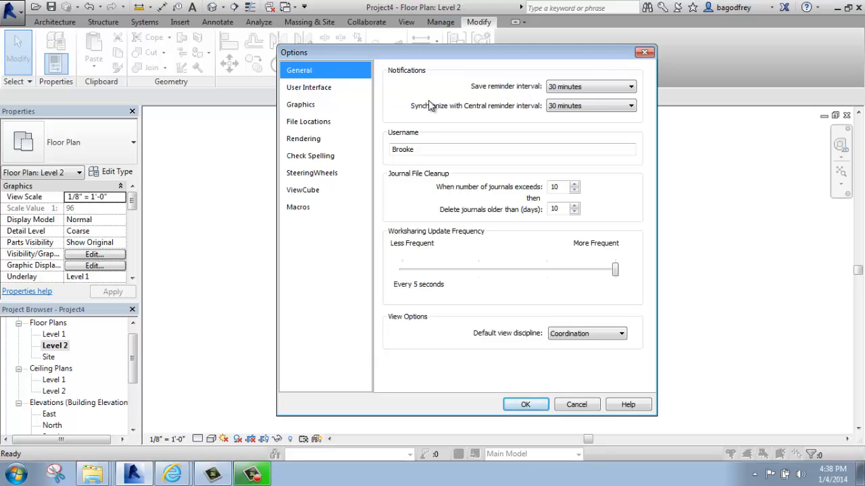
pyautogui.moveTo(505, 110)
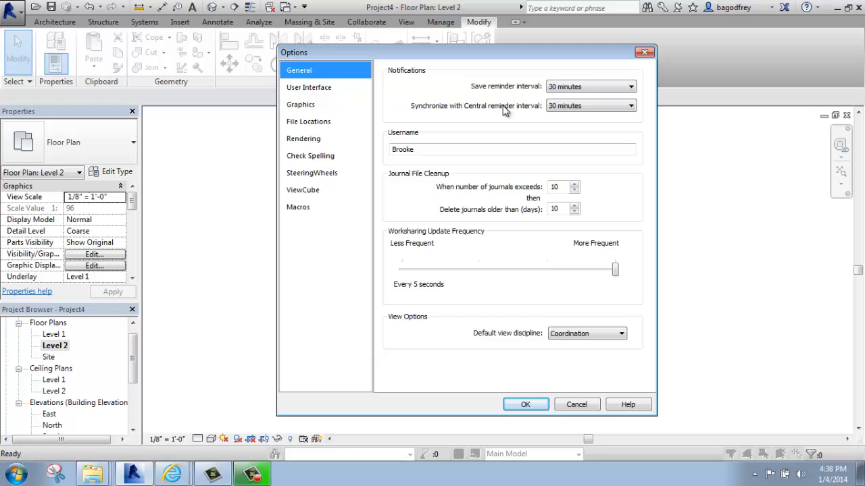
pyautogui.moveTo(499, 111)
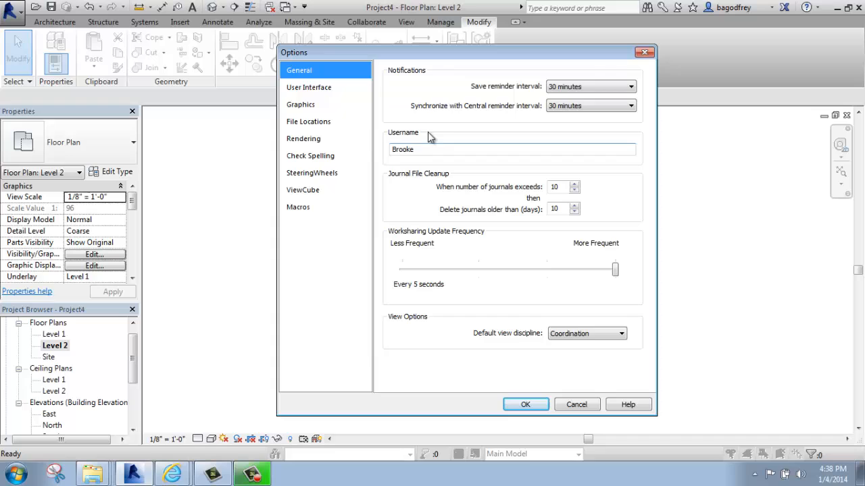
pyautogui.click(408, 148)
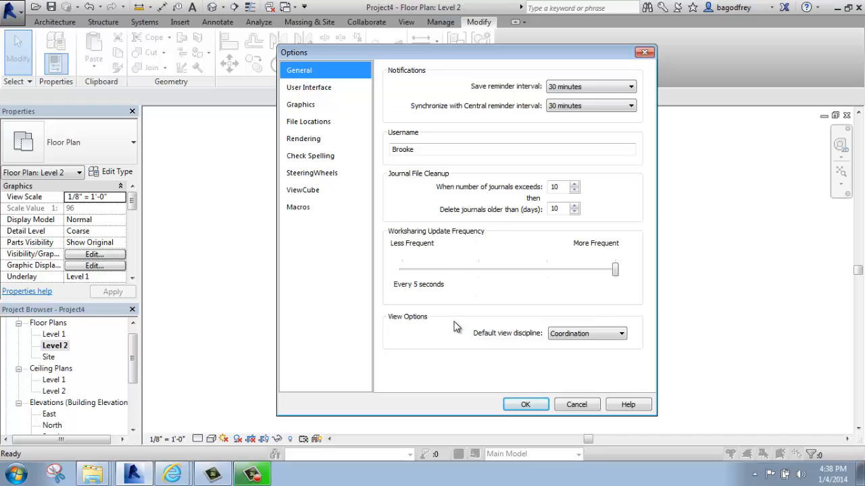
pyautogui.moveTo(388, 84)
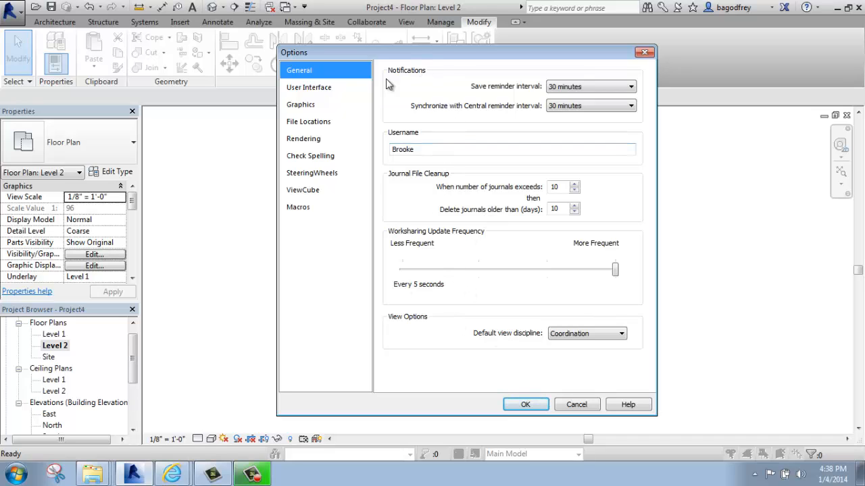
pyautogui.moveTo(424, 160)
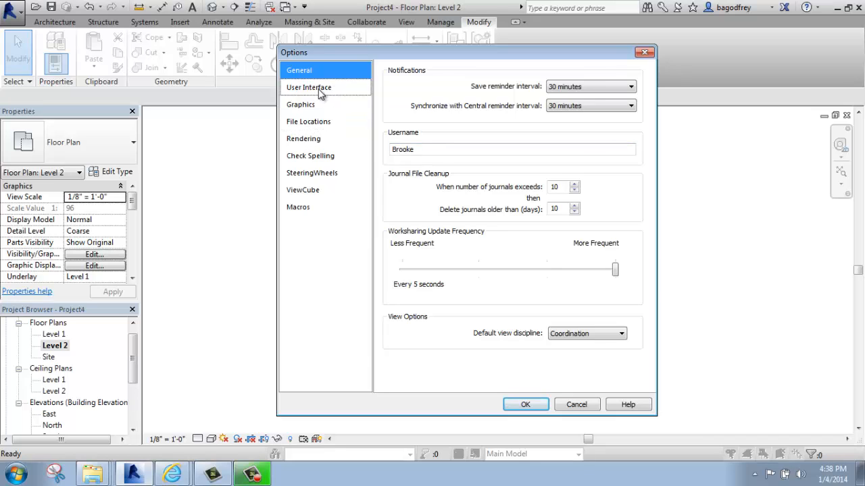
# On the User Interface page, try the Dark active theme, then set it back to Light
pyautogui.click(308, 86)
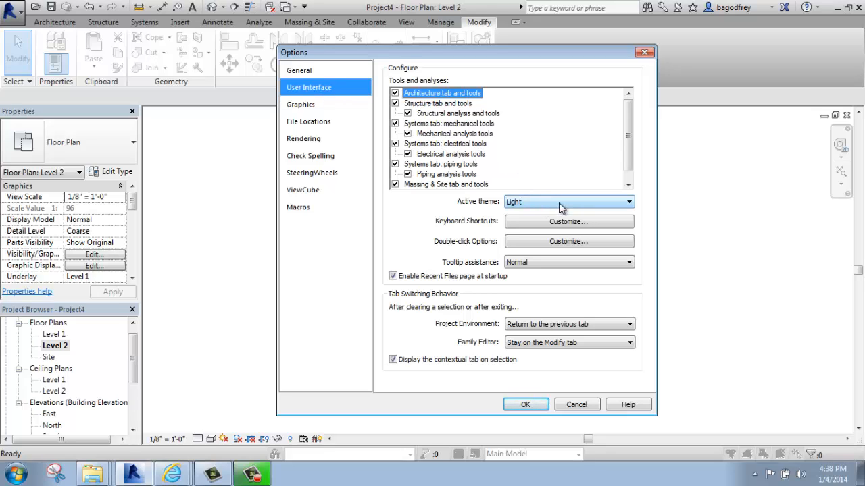
pyautogui.moveTo(486, 211)
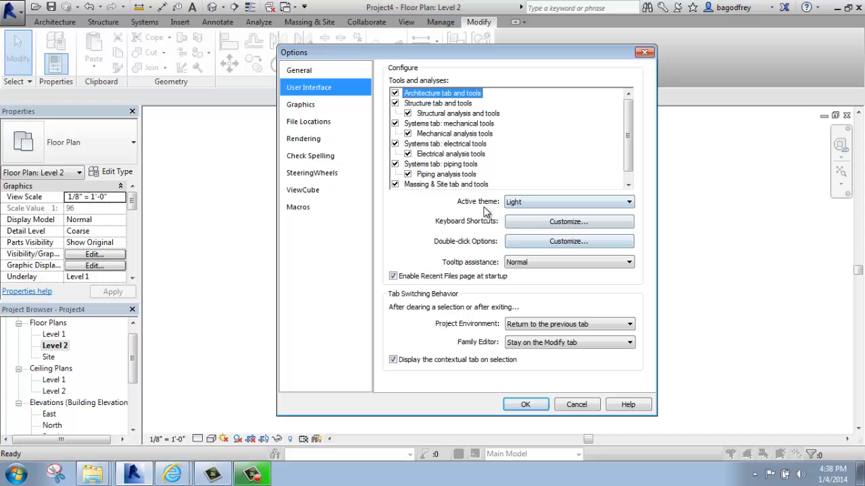
pyautogui.moveTo(492, 210)
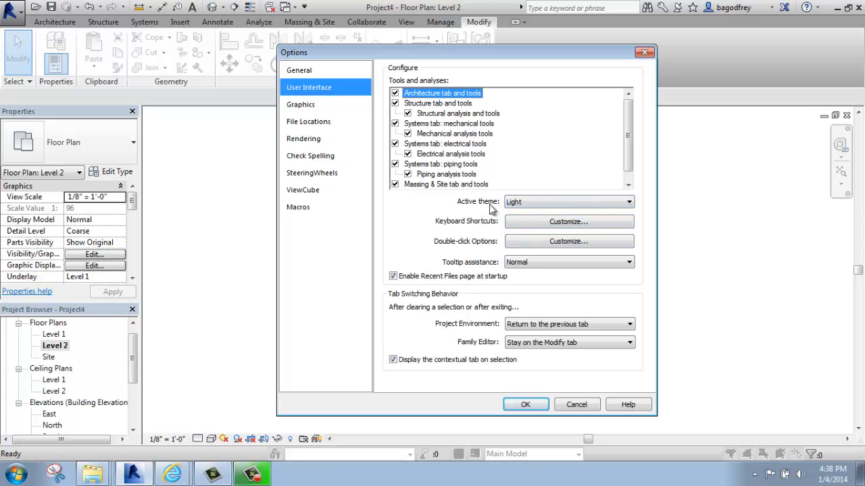
pyautogui.click(629, 202)
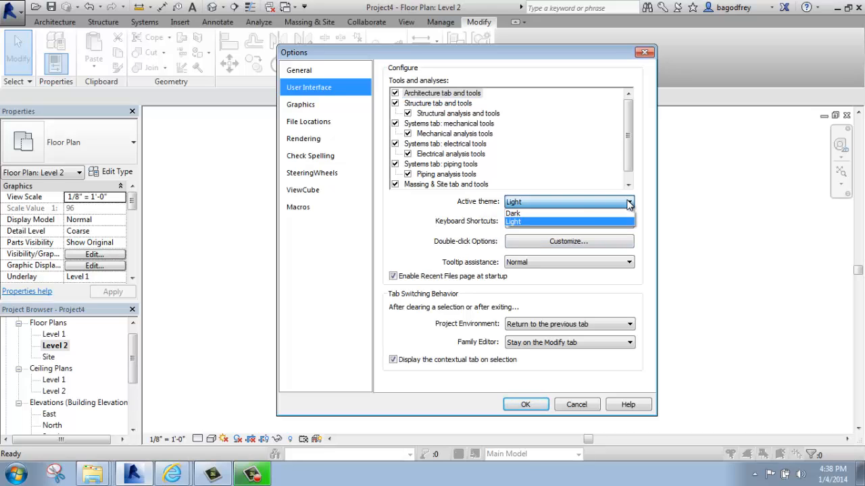
pyautogui.moveTo(520, 213)
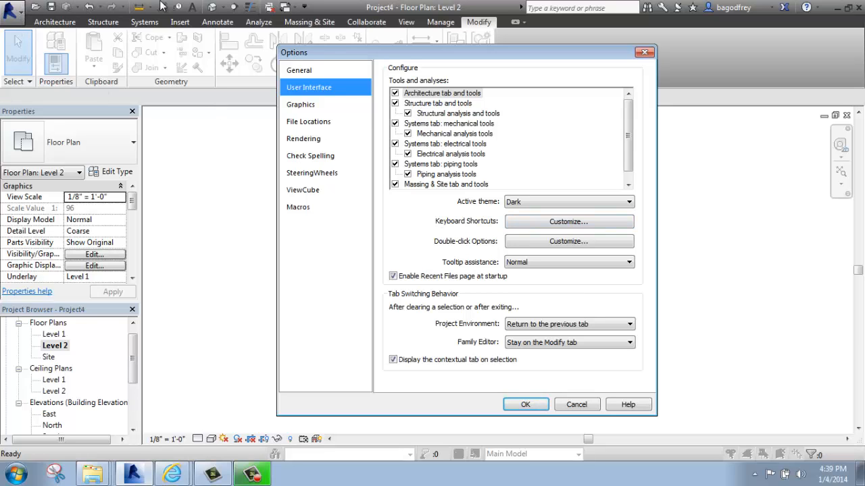
pyautogui.moveTo(582, 8)
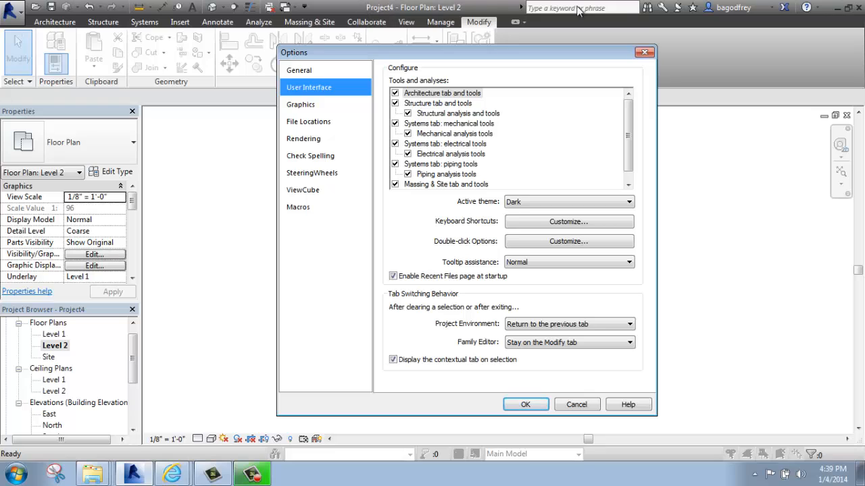
pyautogui.moveTo(501, 154)
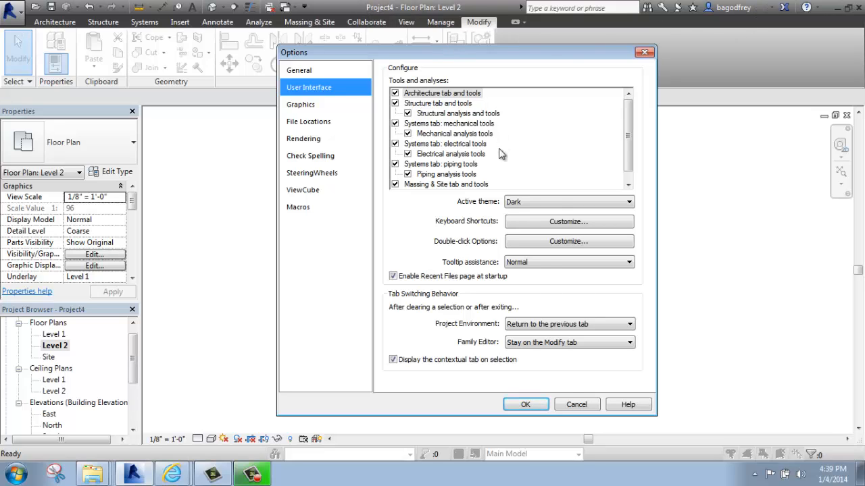
pyautogui.click(567, 201)
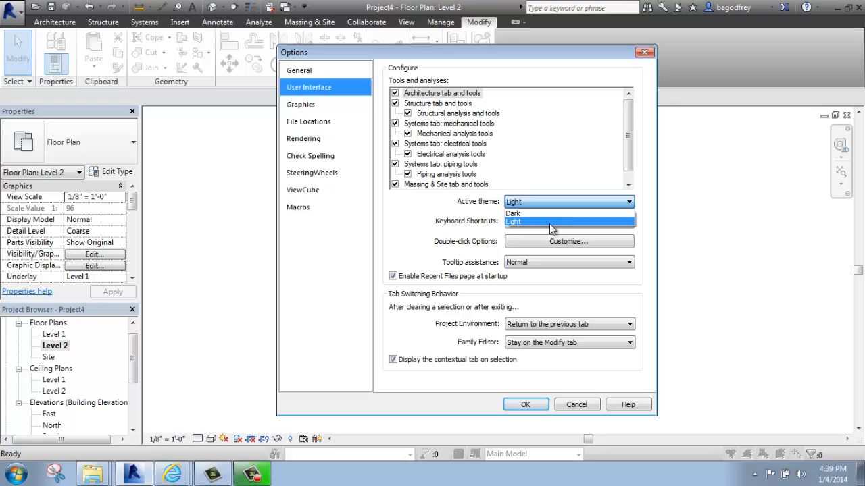
pyautogui.click(568, 221)
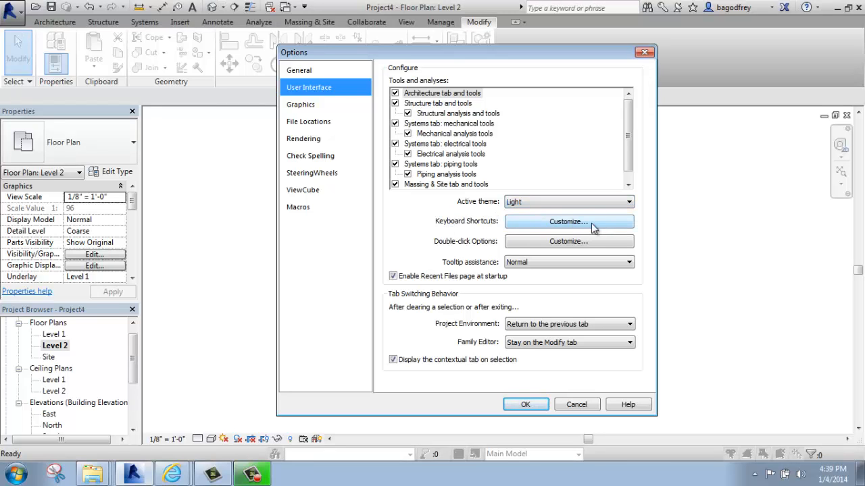
pyautogui.moveTo(570, 227)
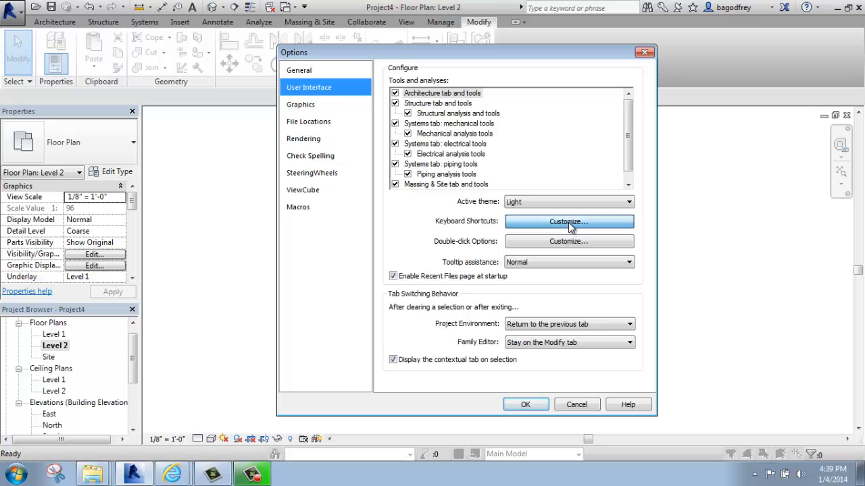
pyautogui.click(569, 221)
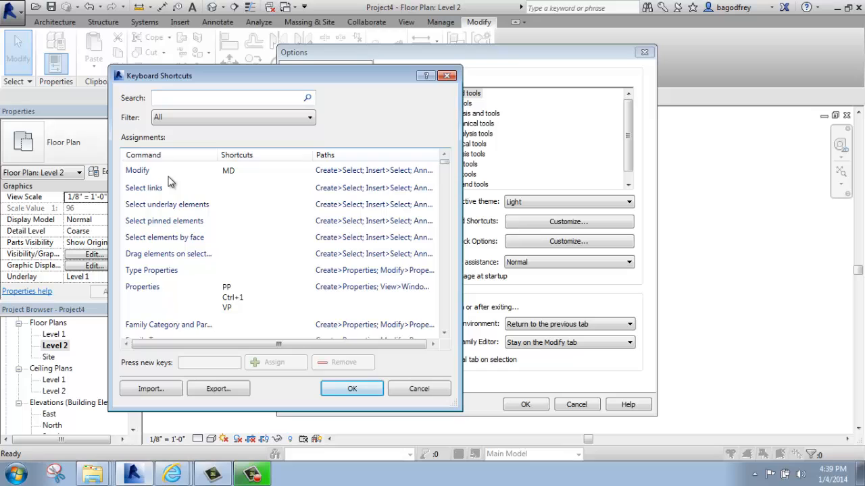
pyautogui.moveTo(233, 175)
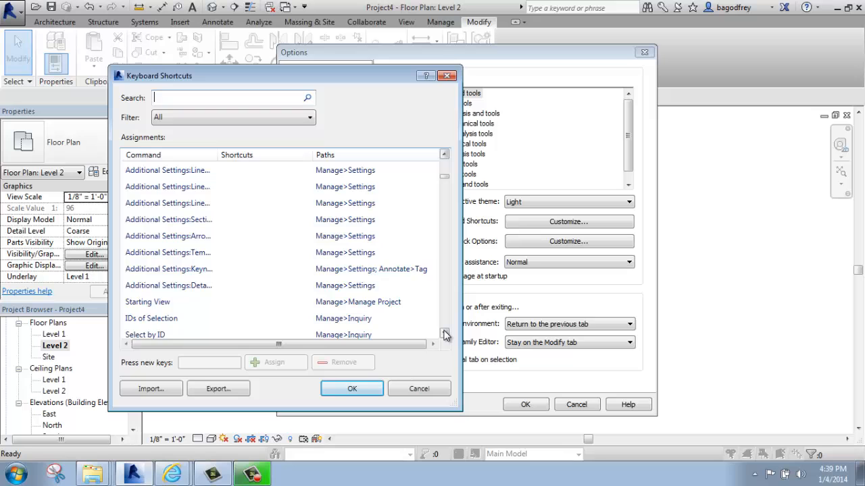
pyautogui.click(444, 334)
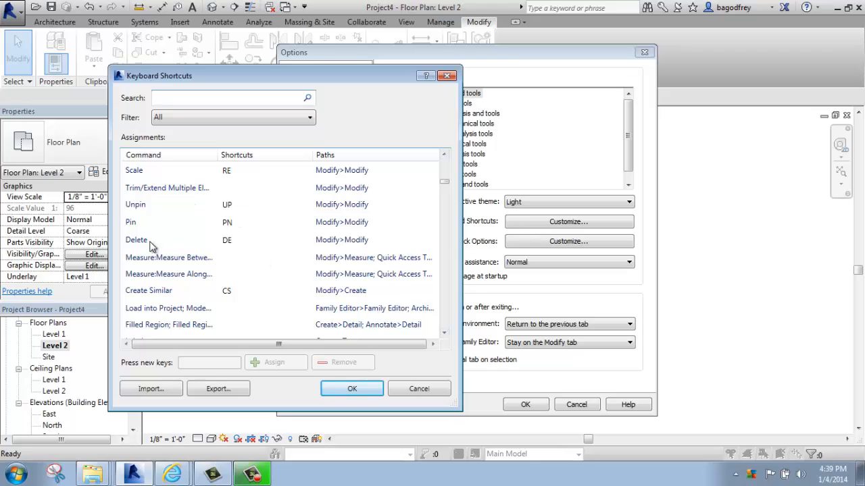
pyautogui.moveTo(227, 198)
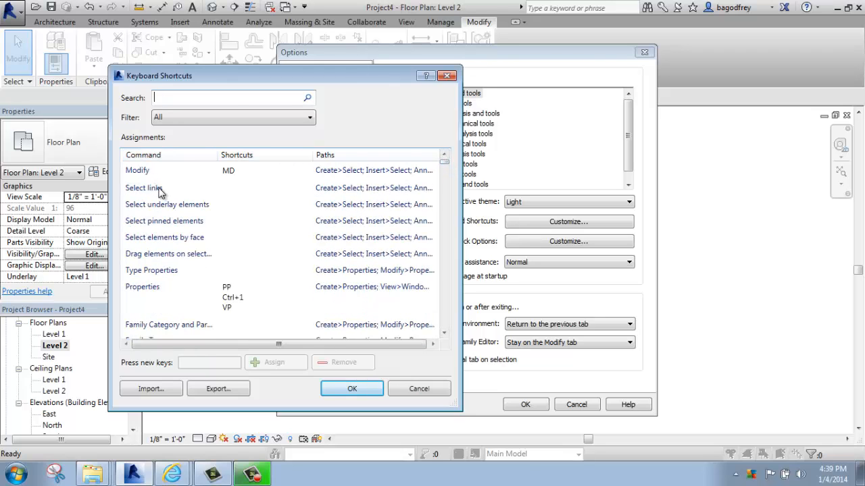
pyautogui.click(143, 188)
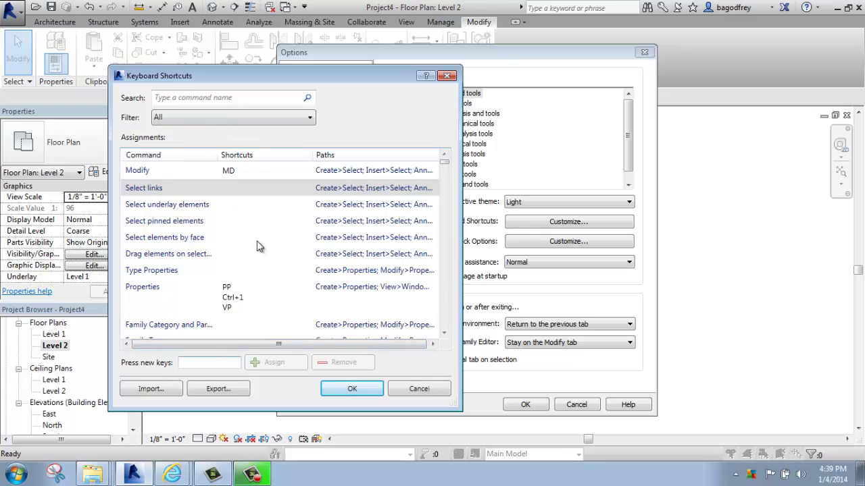
pyautogui.click(138, 171)
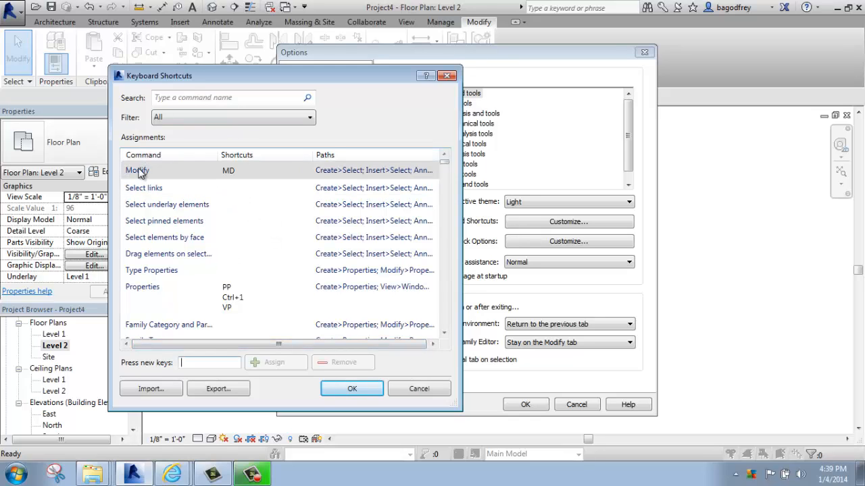
pyautogui.moveTo(232, 180)
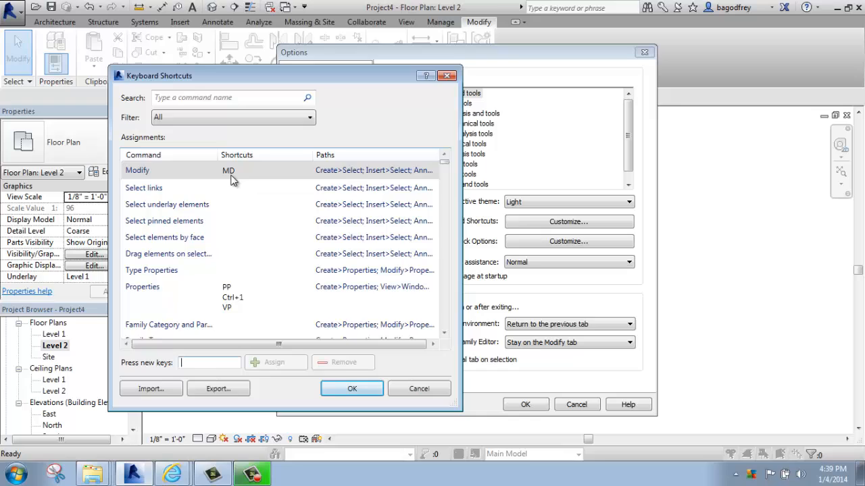
pyautogui.moveTo(227, 175)
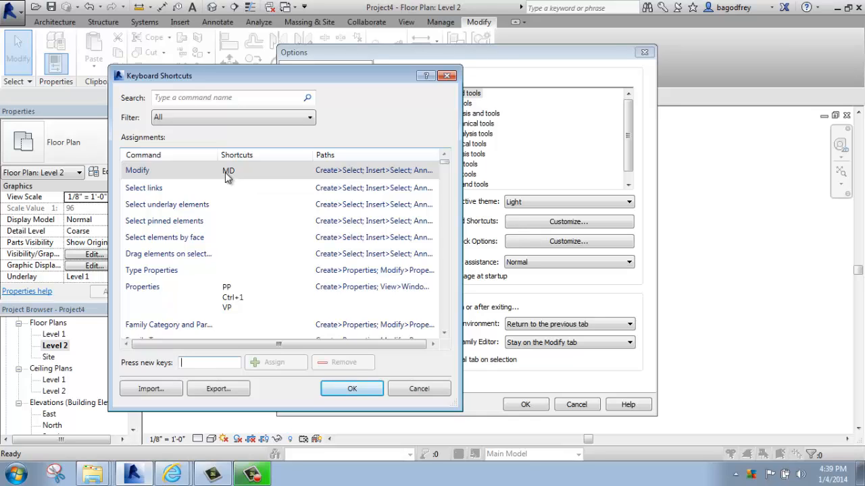
pyautogui.moveTo(277, 191)
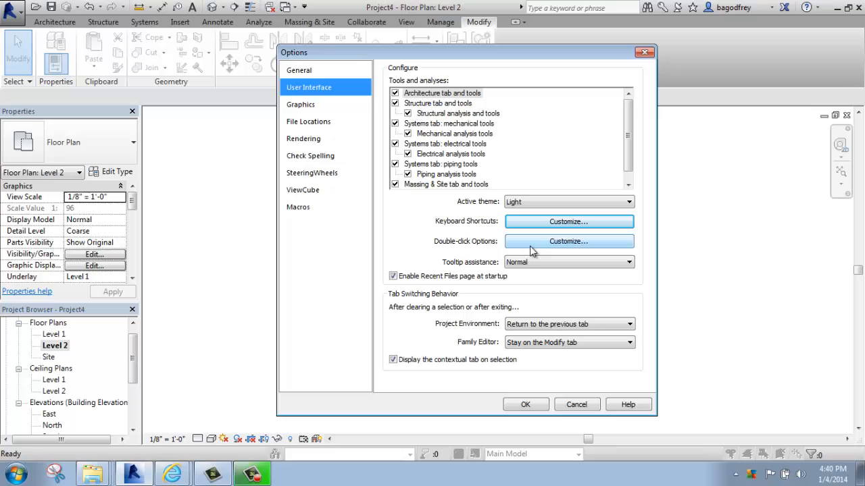
pyautogui.moveTo(554, 243)
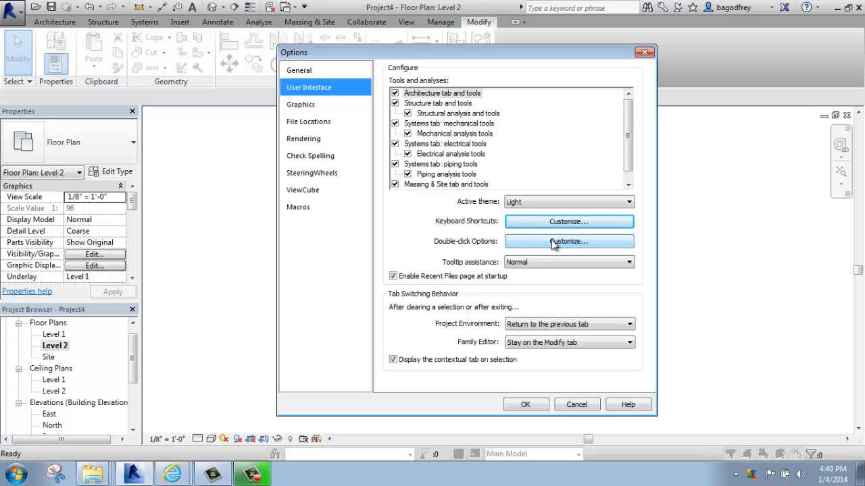
# Review the double-click settings and accept them with OK
pyautogui.click(569, 241)
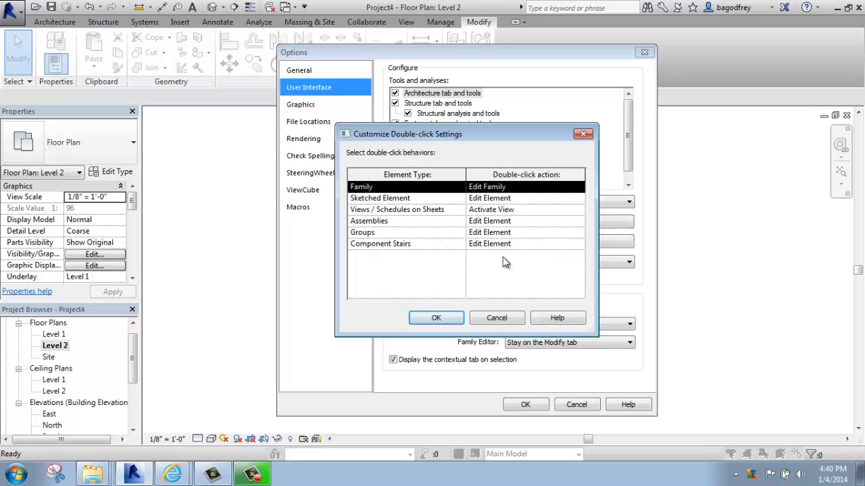
pyautogui.moveTo(353, 197)
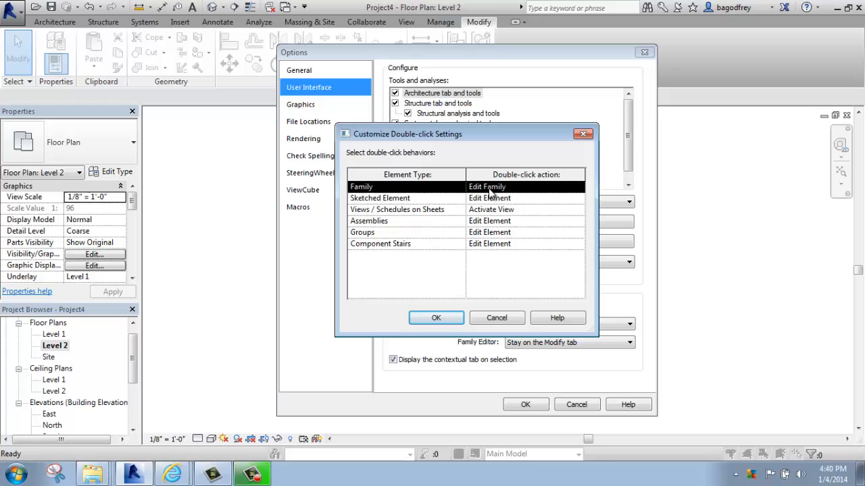
pyautogui.moveTo(516, 178)
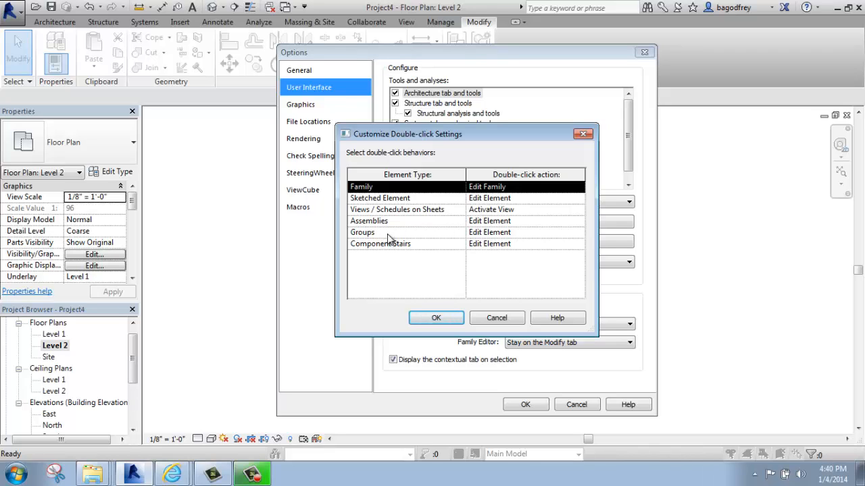
pyautogui.moveTo(471, 232)
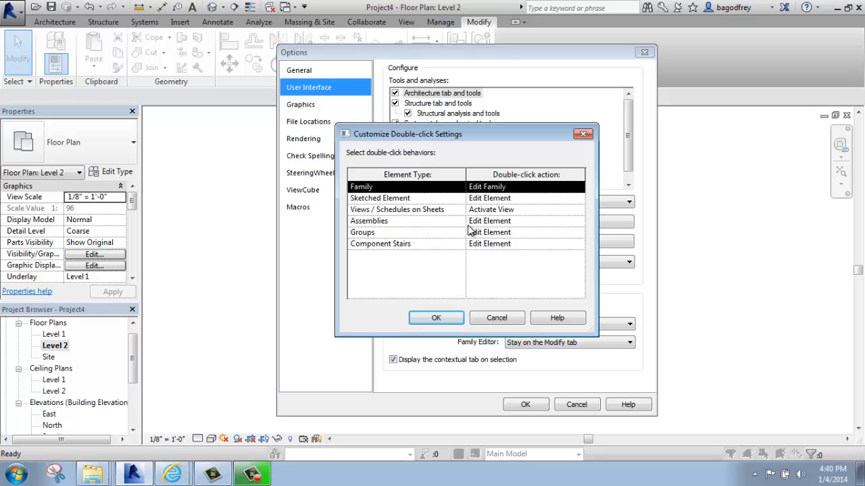
pyautogui.moveTo(491, 232)
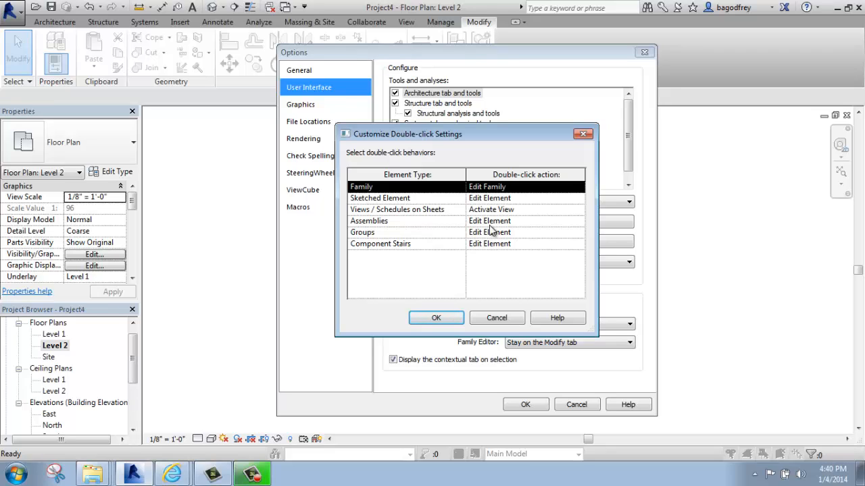
pyautogui.moveTo(497, 265)
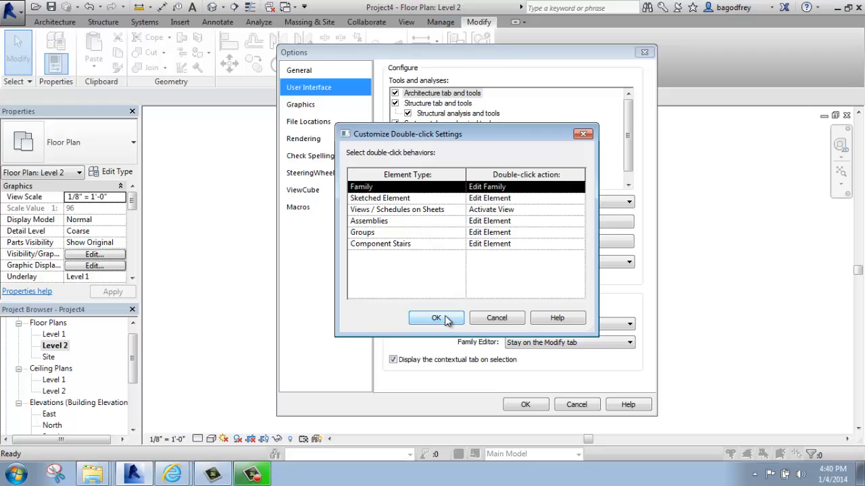
pyautogui.click(435, 319)
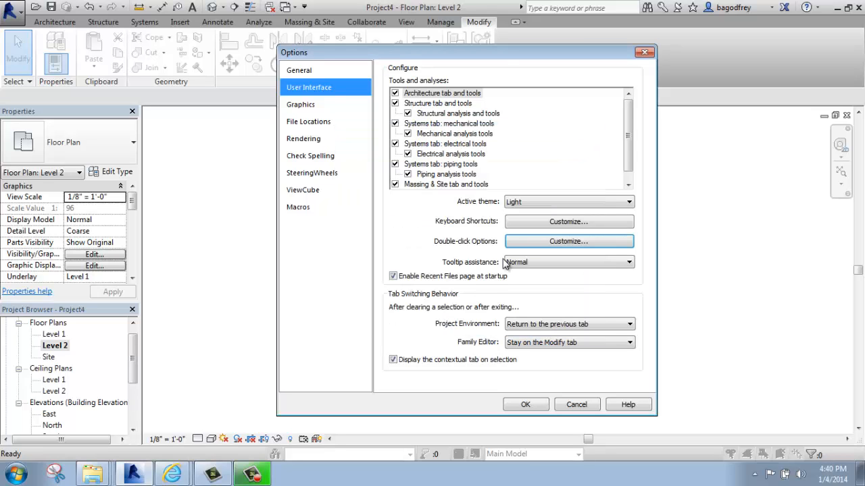
pyautogui.moveTo(460, 271)
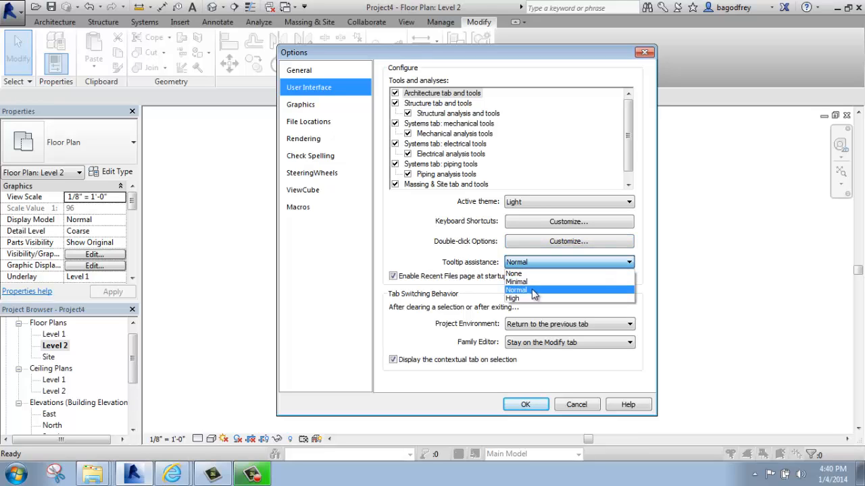
pyautogui.moveTo(520, 296)
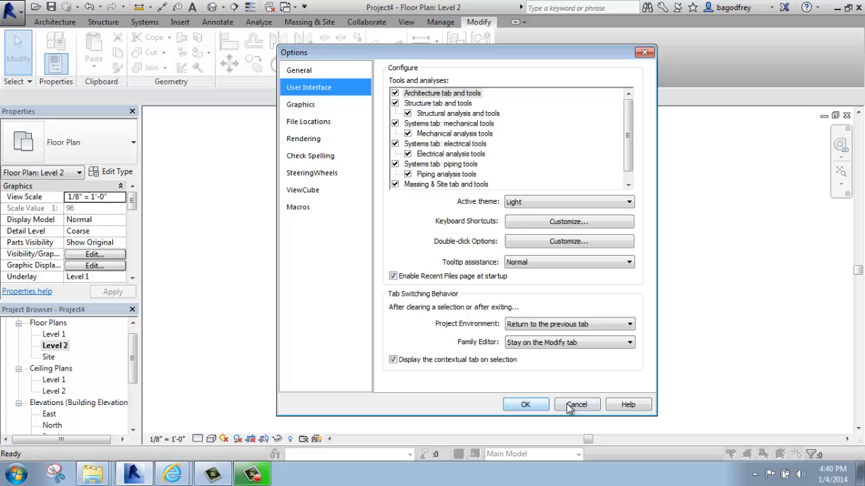
# Cancel the Options dialog, leaving tooltip assistance at Normal
pyautogui.click(576, 405)
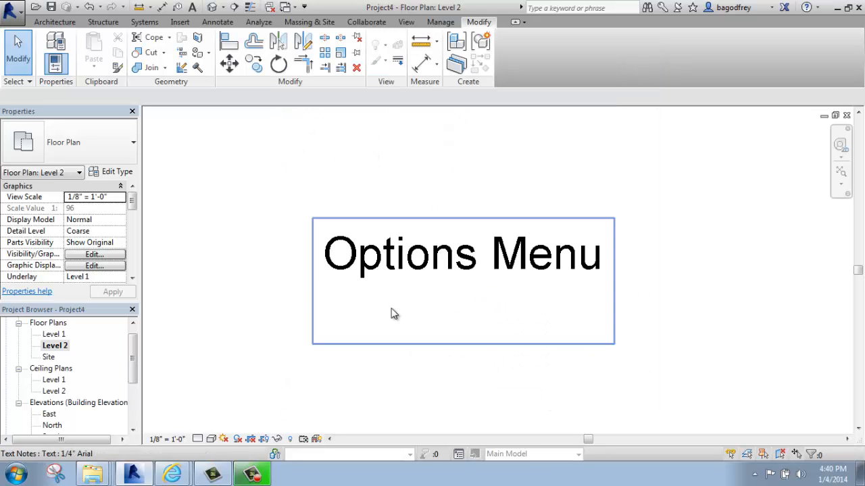
# Deselect the 'Options Menu' text note and show the Architecture tools
pyautogui.click(184, 132)
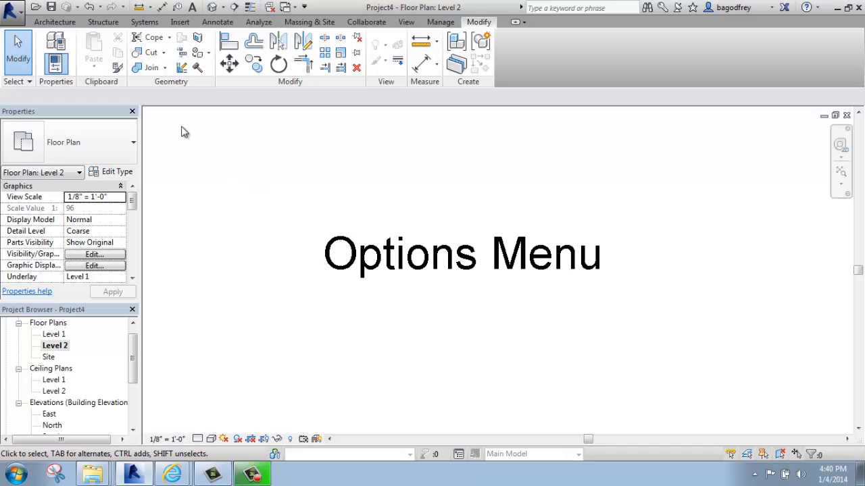
pyautogui.click(57, 25)
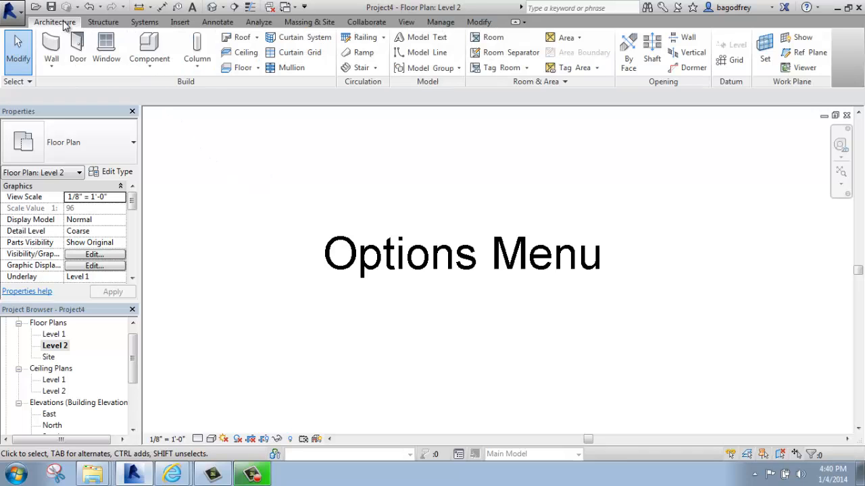
pyautogui.moveTo(51, 41)
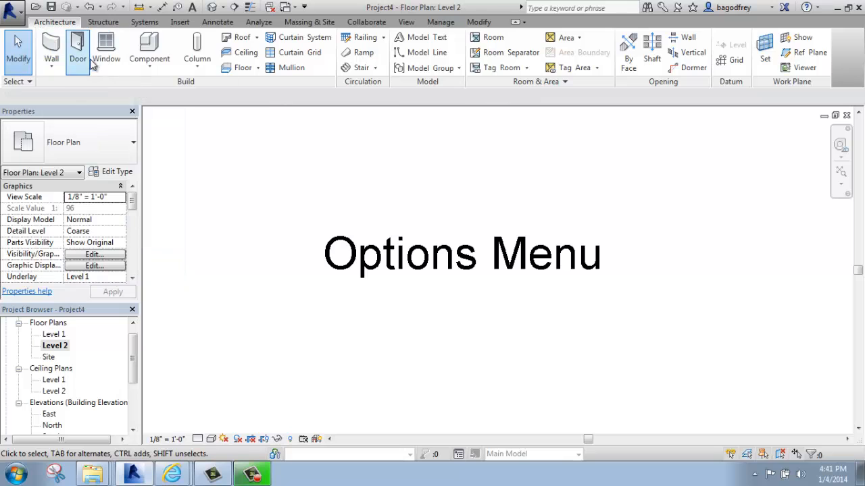
pyautogui.moveTo(78, 51)
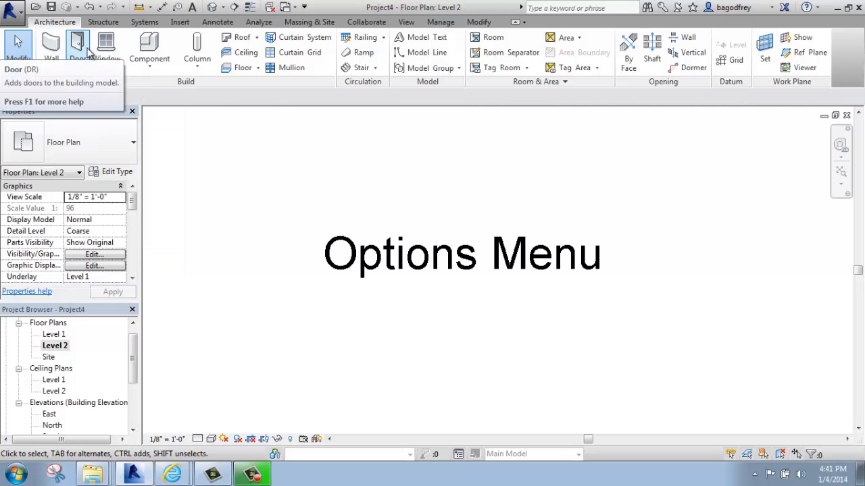
pyautogui.moveTo(86, 48)
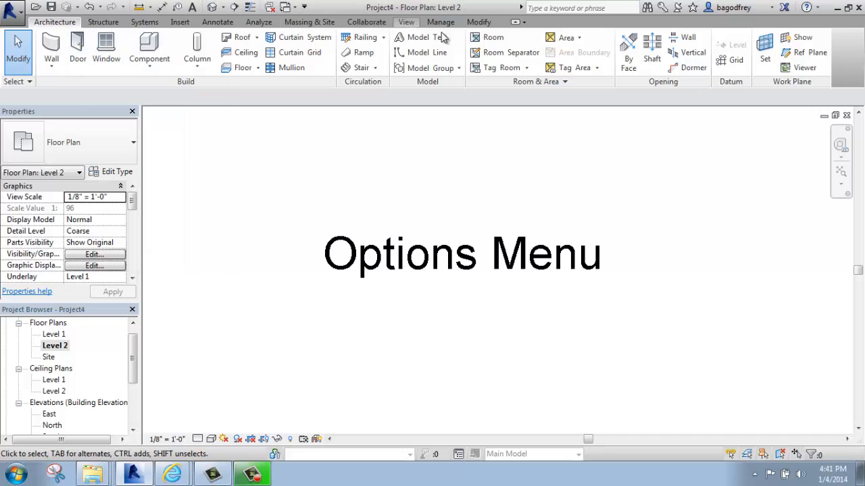
# Show the Modify editing tools such as Align and Copy
pyautogui.click(478, 22)
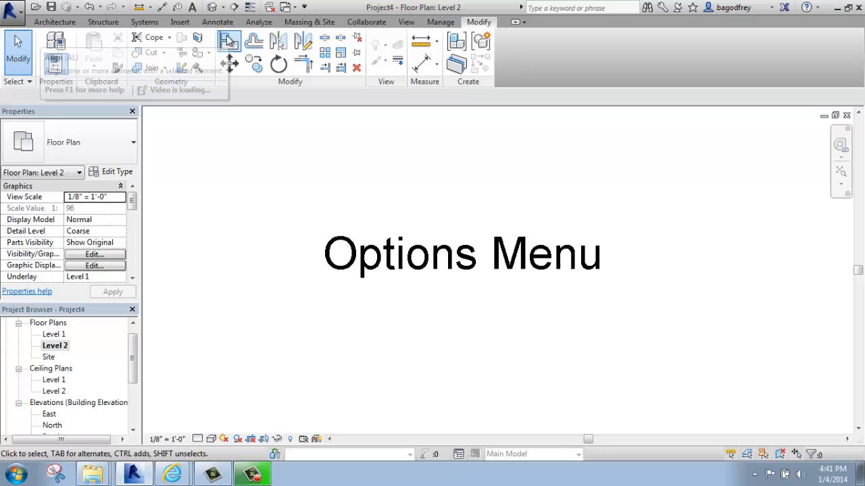
pyautogui.moveTo(230, 41)
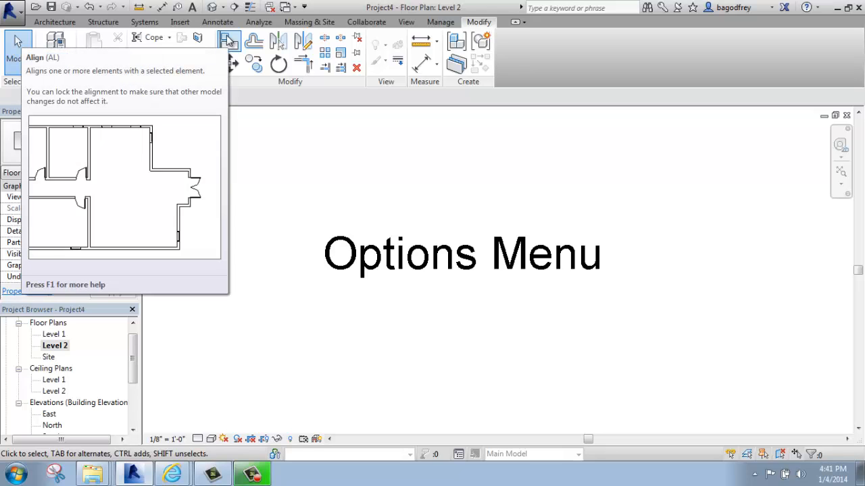
pyautogui.moveTo(177, 146)
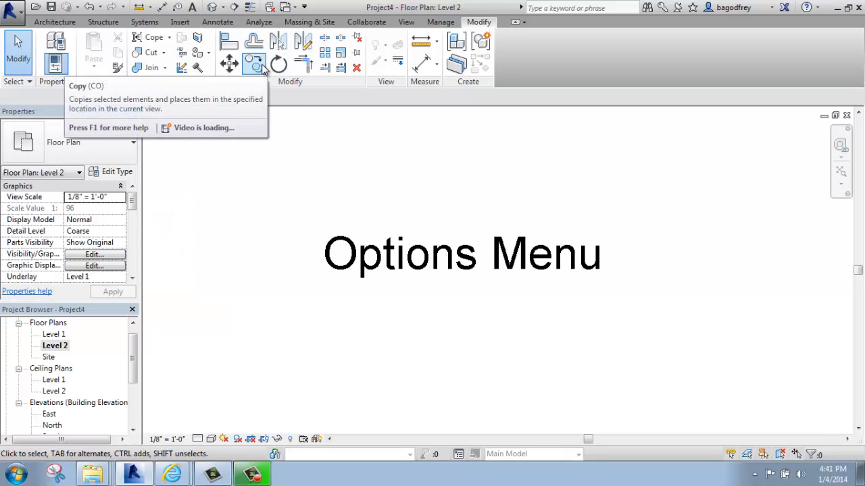
pyautogui.moveTo(254, 65)
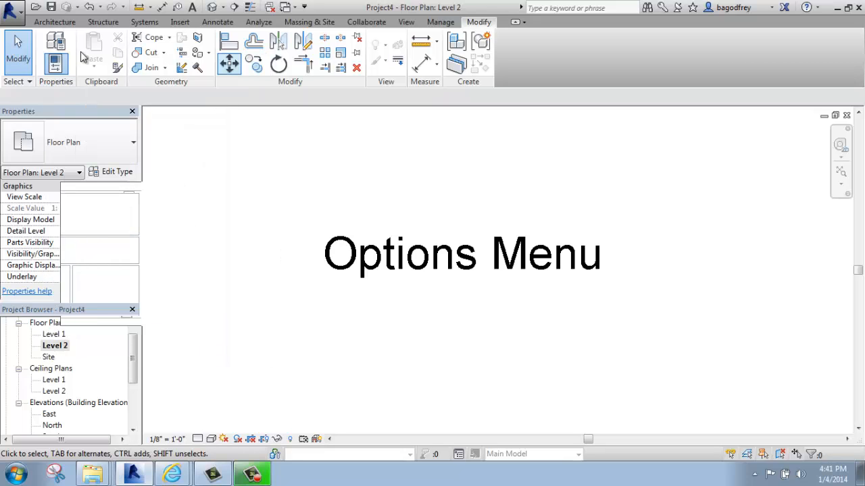
pyautogui.moveTo(9, 11)
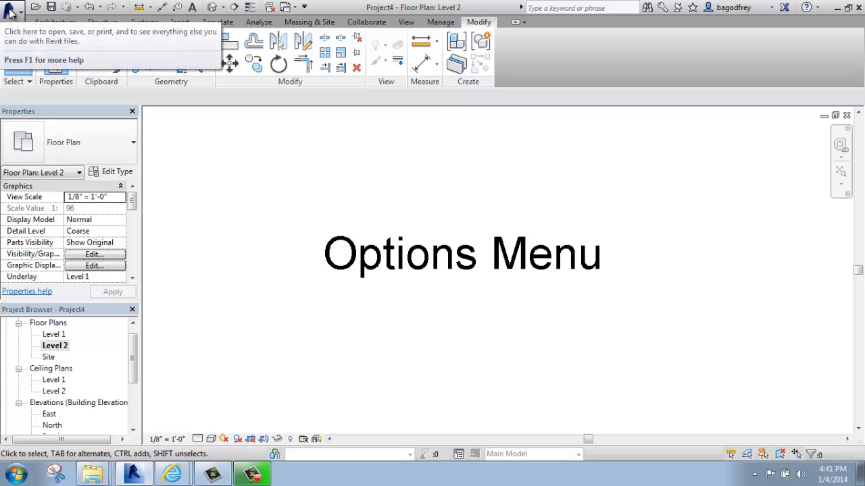
# Reopen Options from the application menu and go to the User Interface page
pyautogui.click(15, 13)
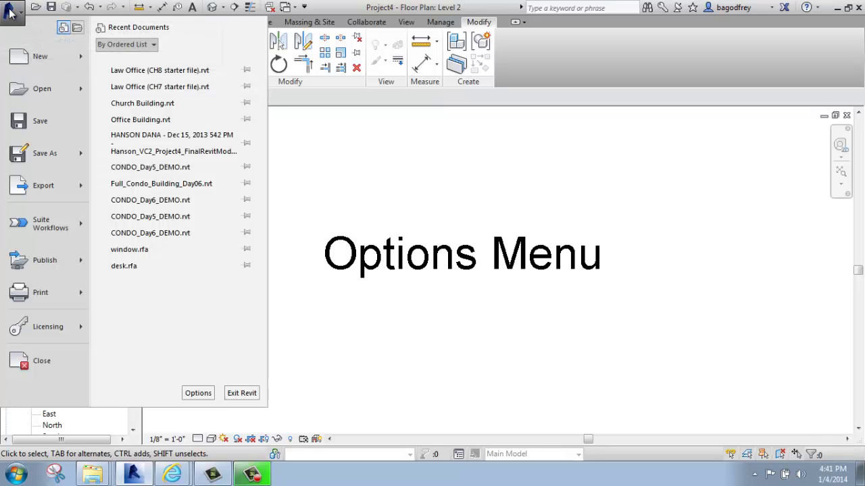
pyautogui.moveTo(205, 383)
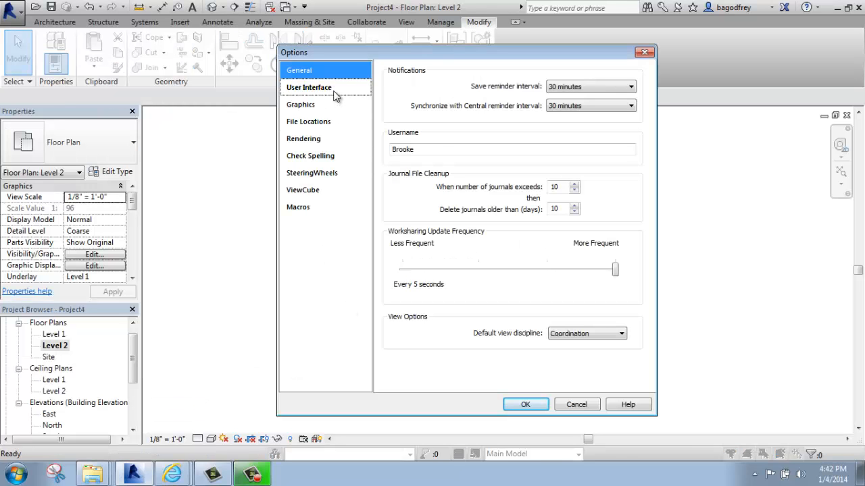
pyautogui.click(308, 87)
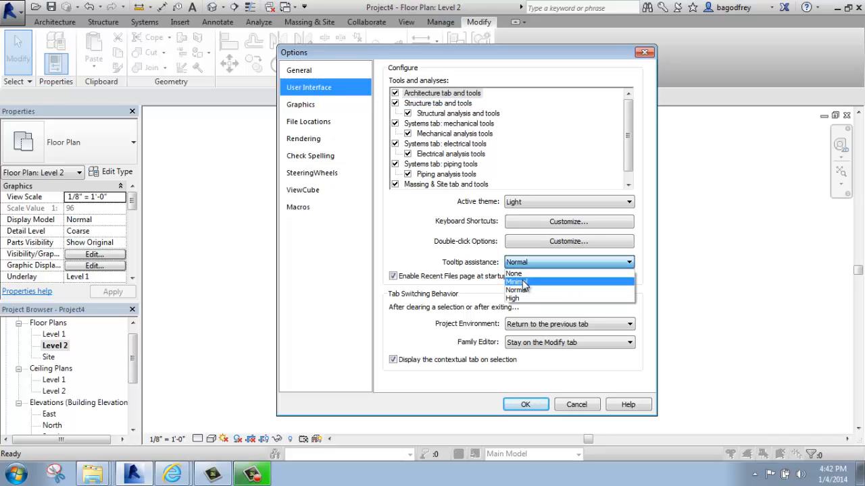
# Keep tooltips Normal and 'Return to the previous tab', then show the Graphics page
pyautogui.click(517, 289)
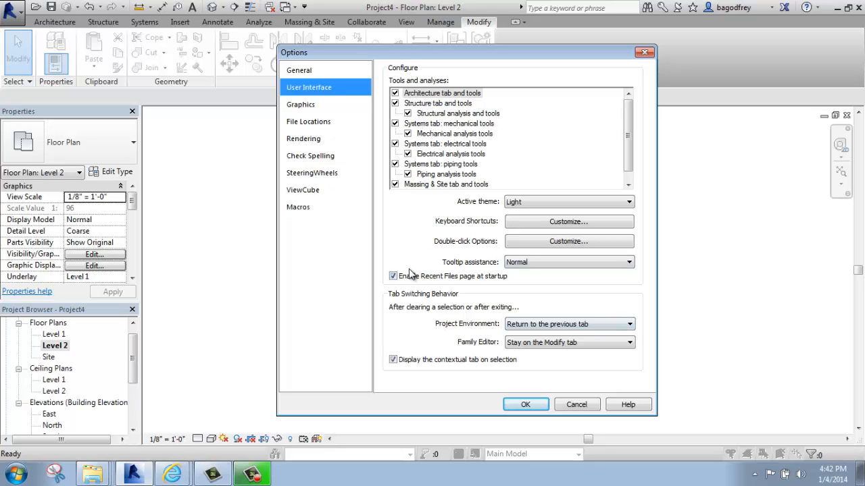
pyautogui.moveTo(448, 281)
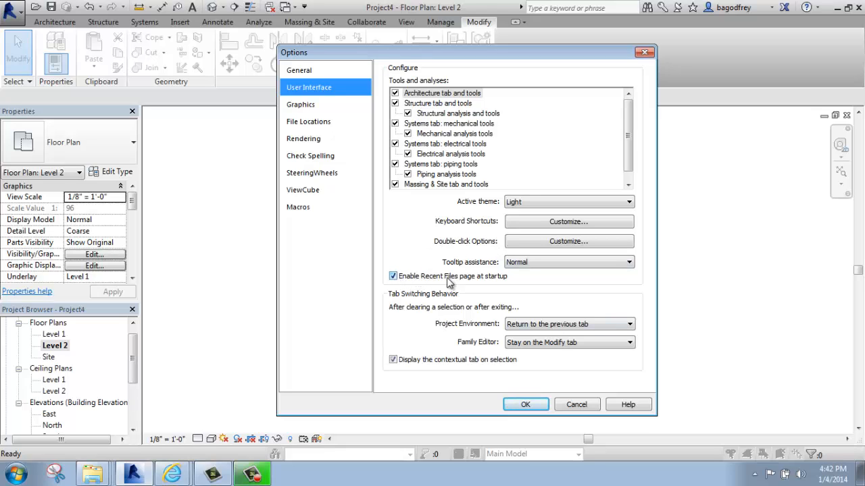
pyautogui.moveTo(492, 279)
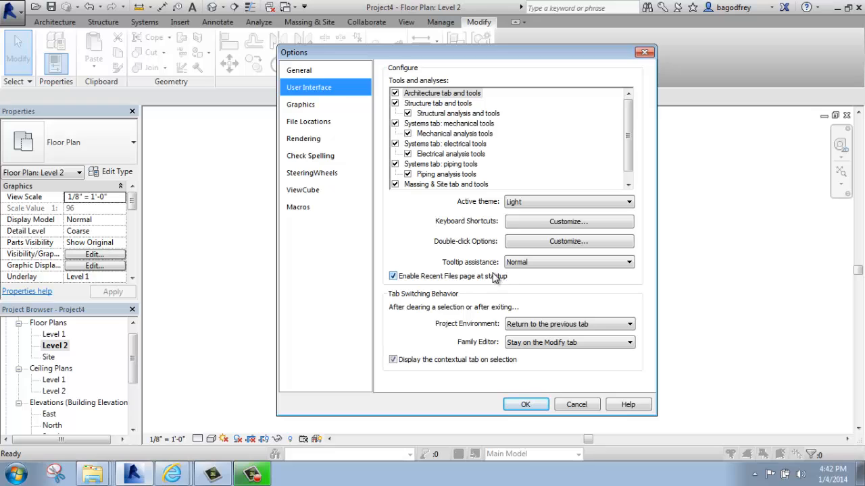
pyautogui.moveTo(425, 282)
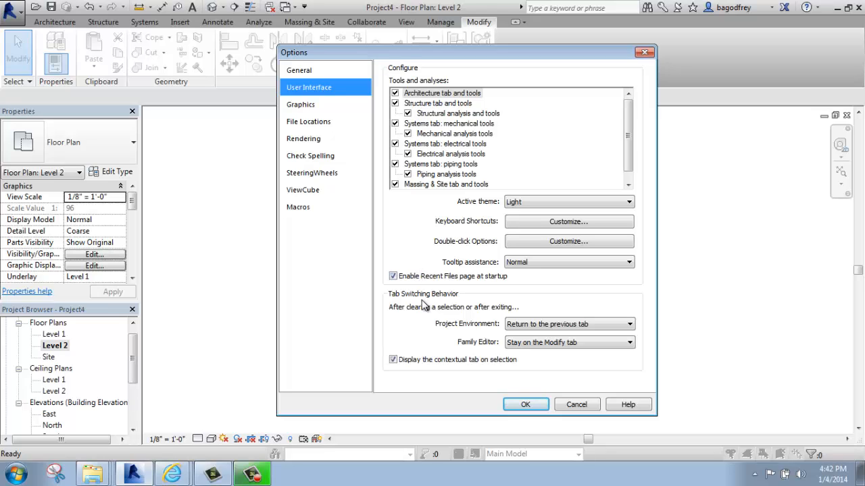
pyautogui.moveTo(421, 313)
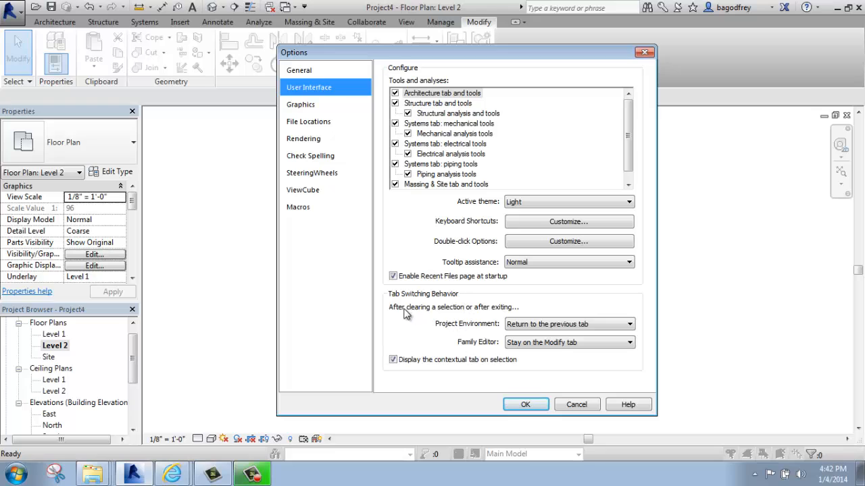
pyautogui.moveTo(467, 306)
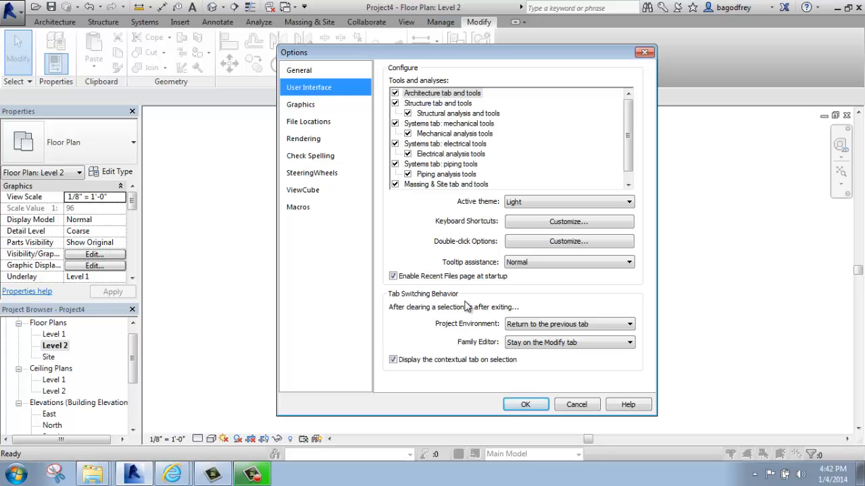
pyautogui.moveTo(543, 308)
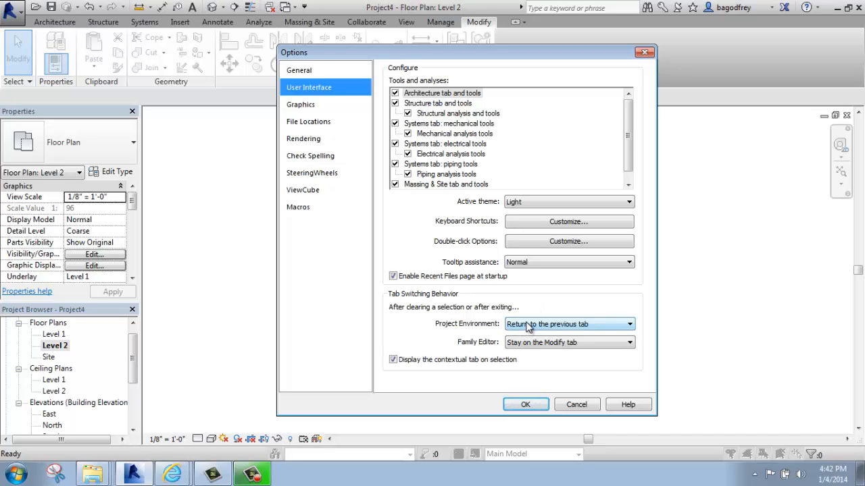
pyautogui.moveTo(589, 326)
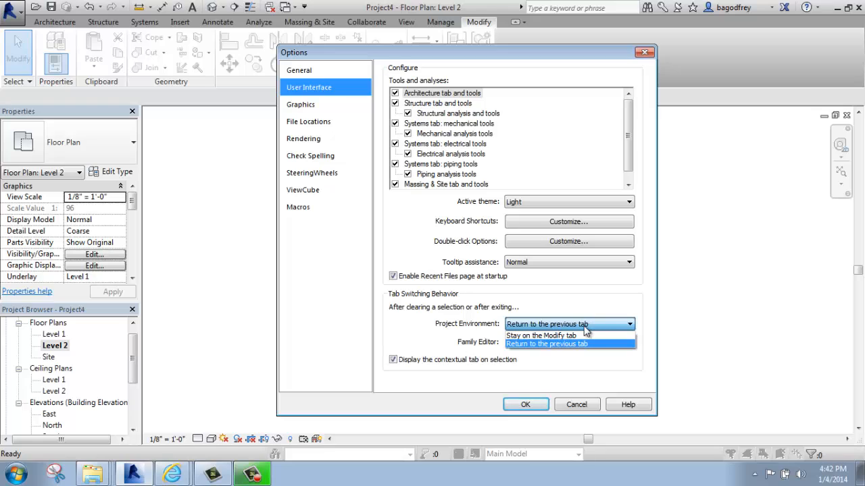
pyautogui.click(542, 335)
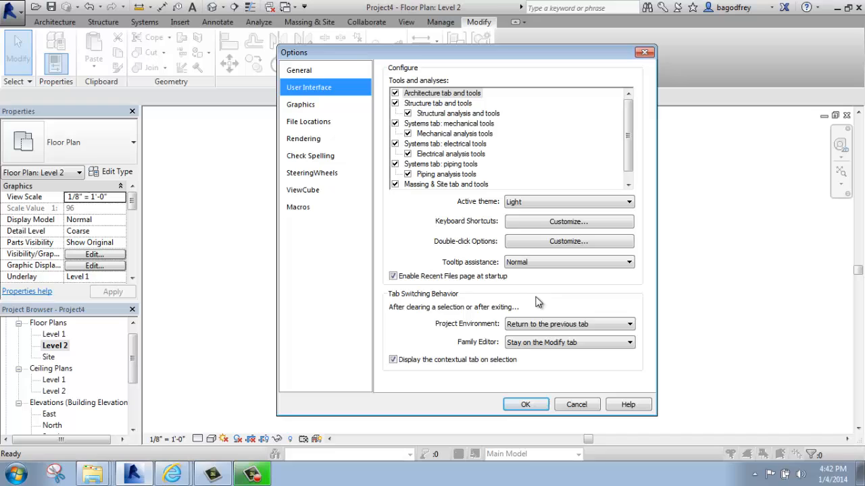
pyautogui.moveTo(527, 295)
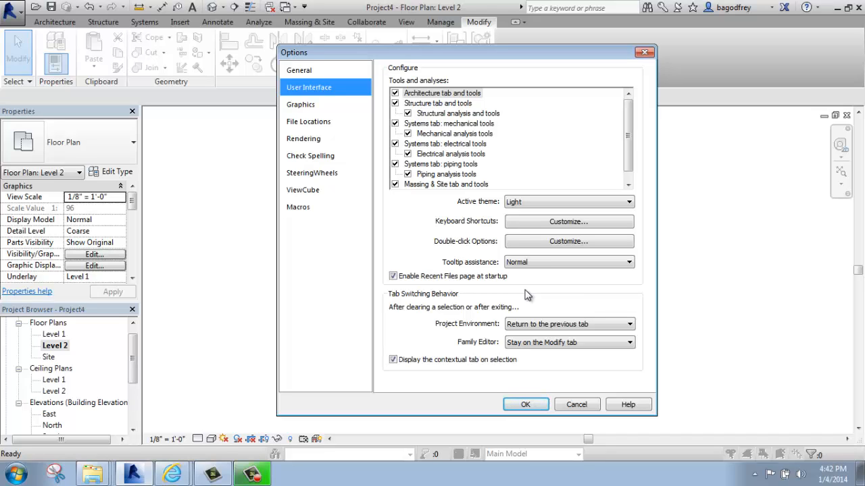
pyautogui.moveTo(524, 290)
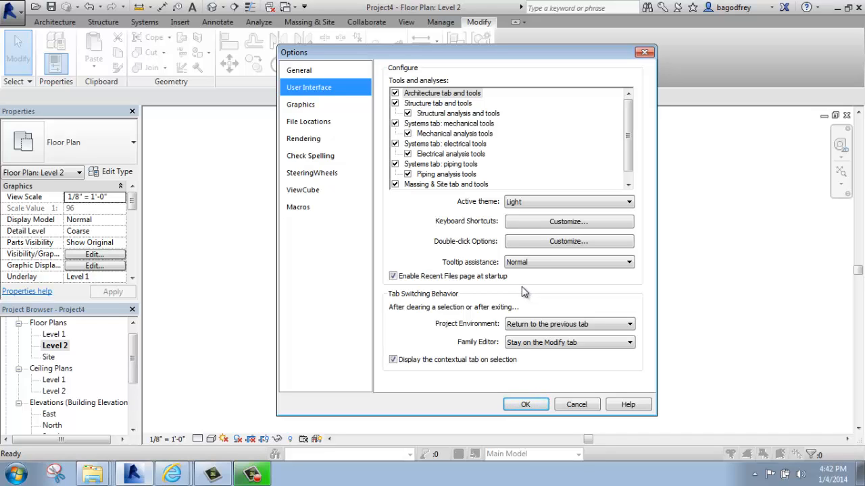
pyautogui.moveTo(518, 289)
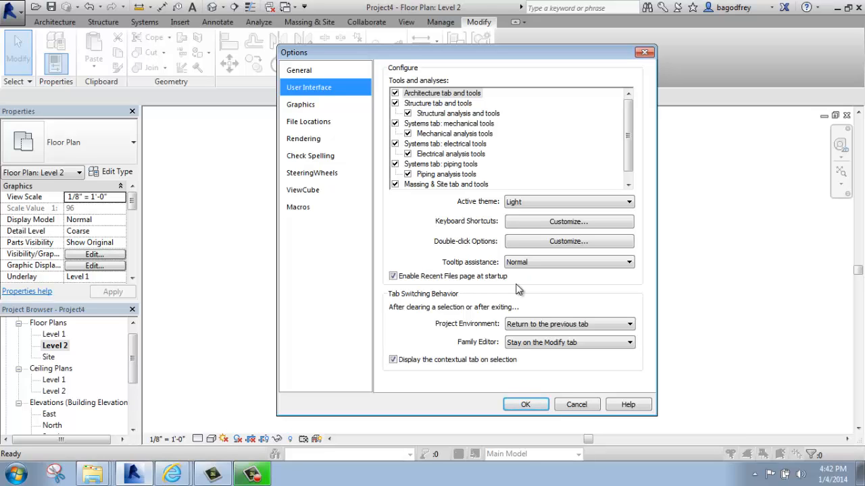
pyautogui.moveTo(514, 292)
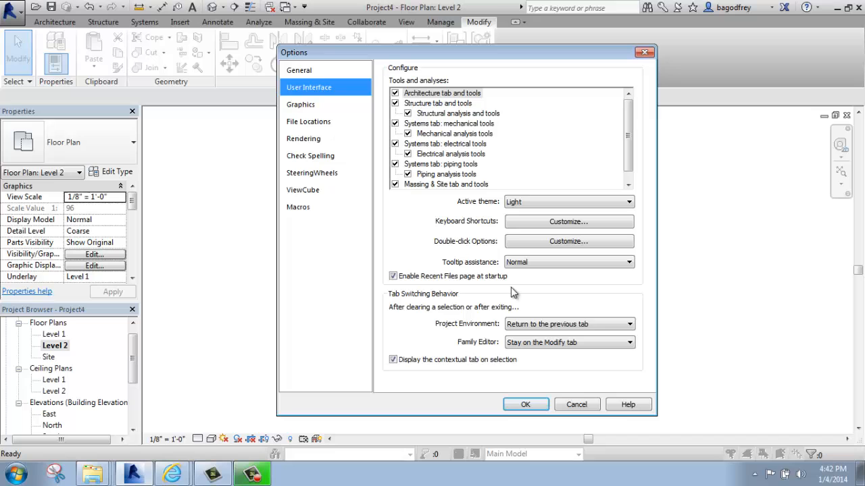
pyautogui.click(300, 104)
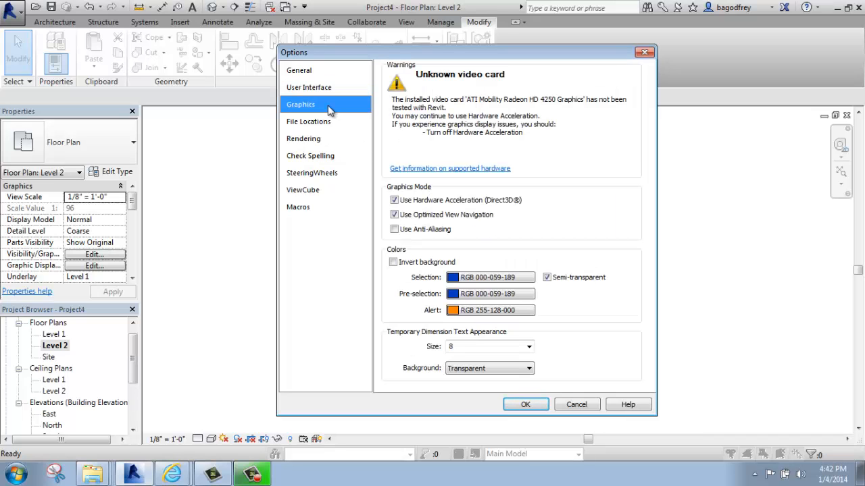
pyautogui.moveTo(562, 238)
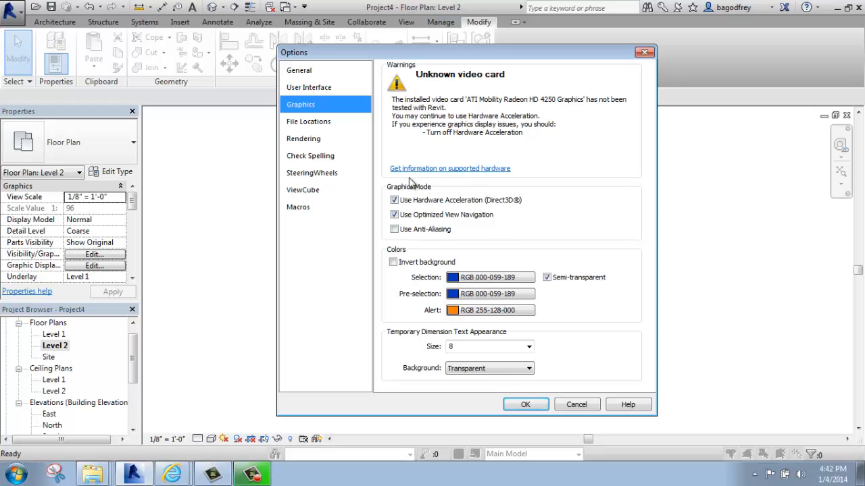
pyautogui.moveTo(453, 273)
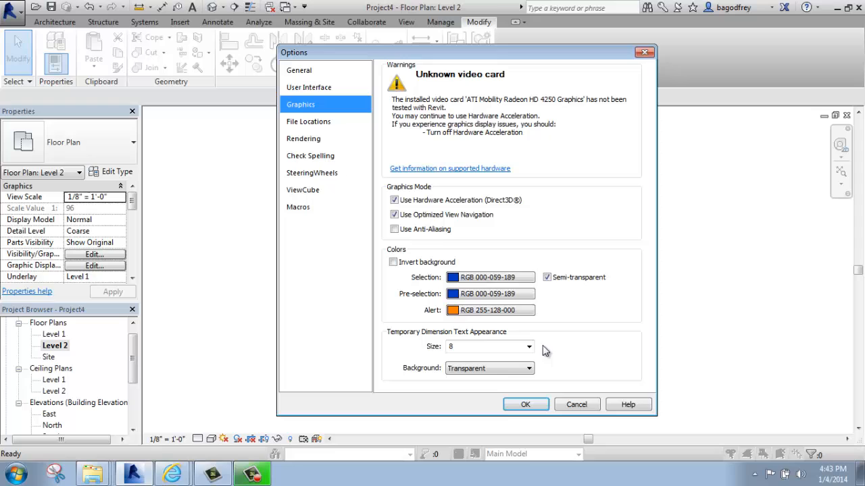
pyautogui.moveTo(486, 361)
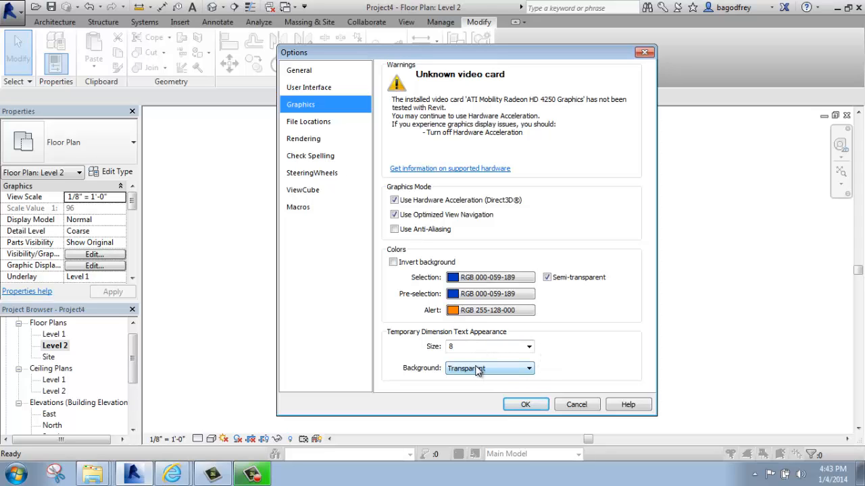
pyautogui.moveTo(470, 369)
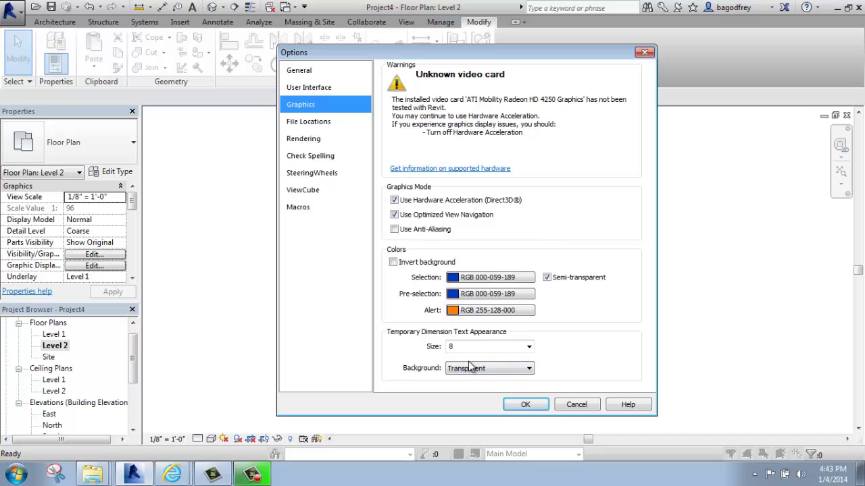
pyautogui.moveTo(388, 312)
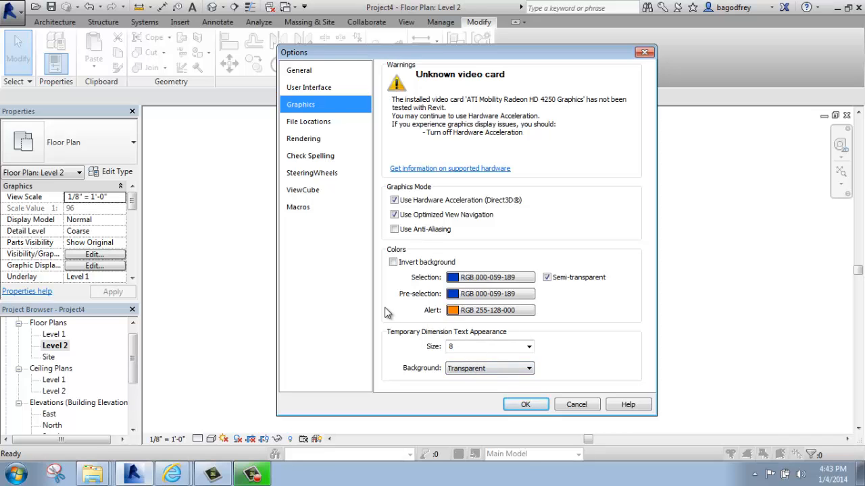
# Show the File Locations page with project templates and default paths
pyautogui.click(308, 122)
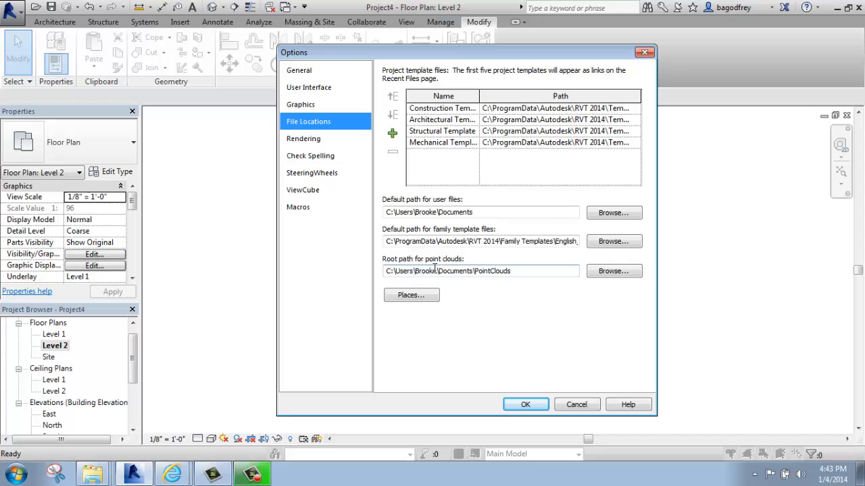
# Visit the Rendering, Check Spelling and SteeringWheels pages of the Options dialog unchanged
pyautogui.click(302, 137)
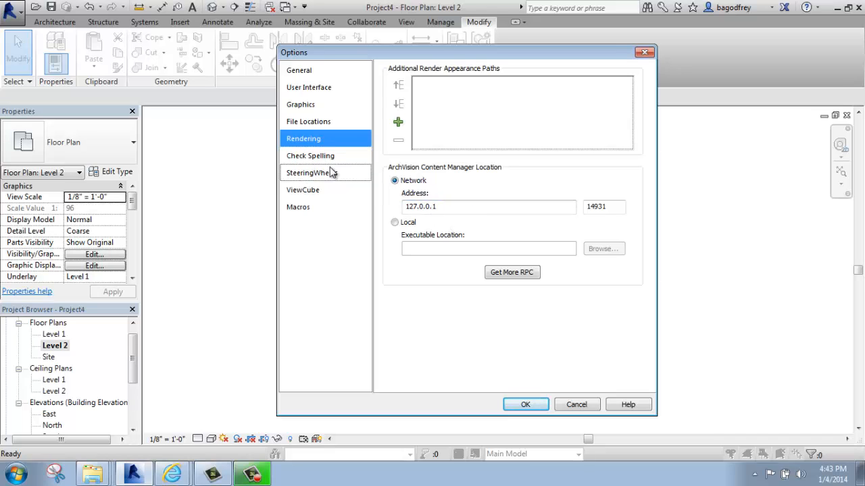
pyautogui.moveTo(320, 165)
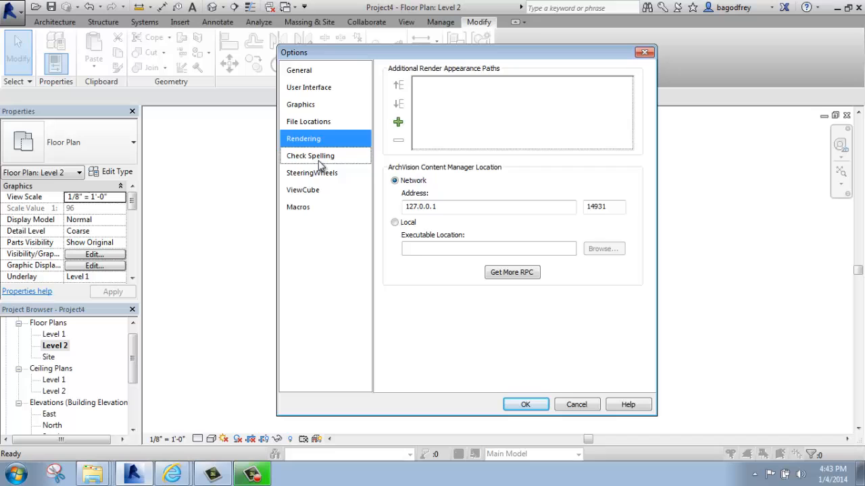
pyautogui.click(311, 155)
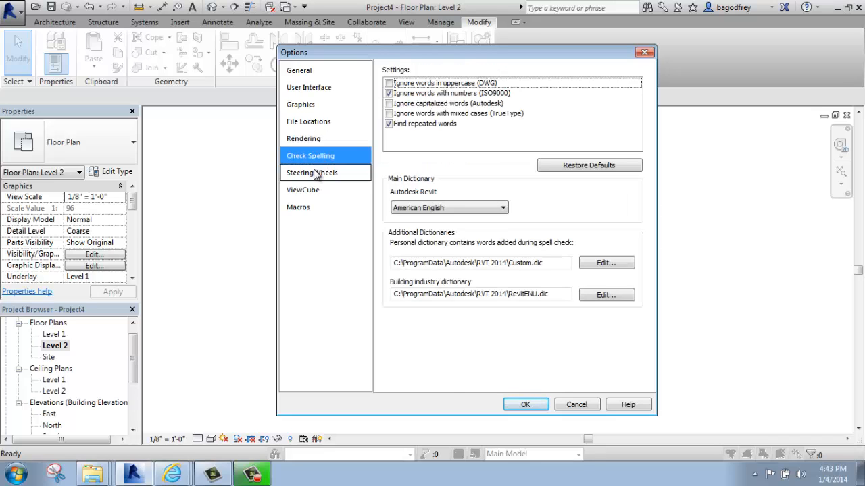
pyautogui.click(311, 173)
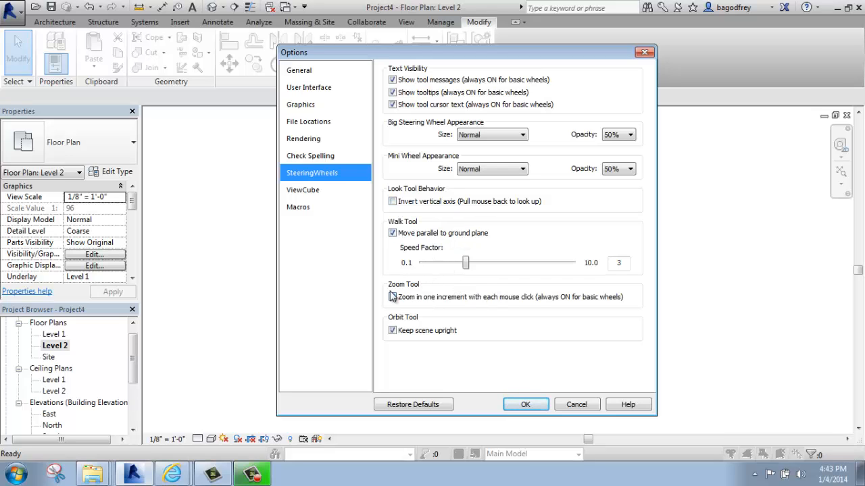
# Visit the ViewCube and General pages, then accept with OK to return to the Level 2 plan
pyautogui.click(302, 189)
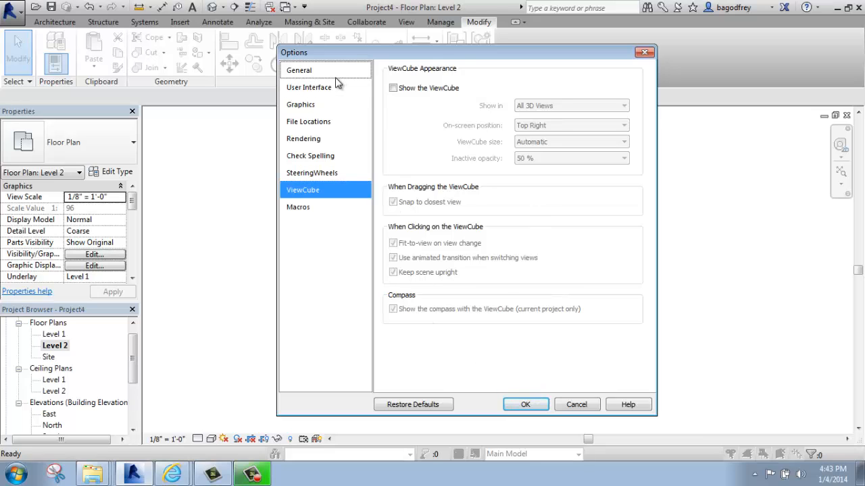
pyautogui.click(298, 70)
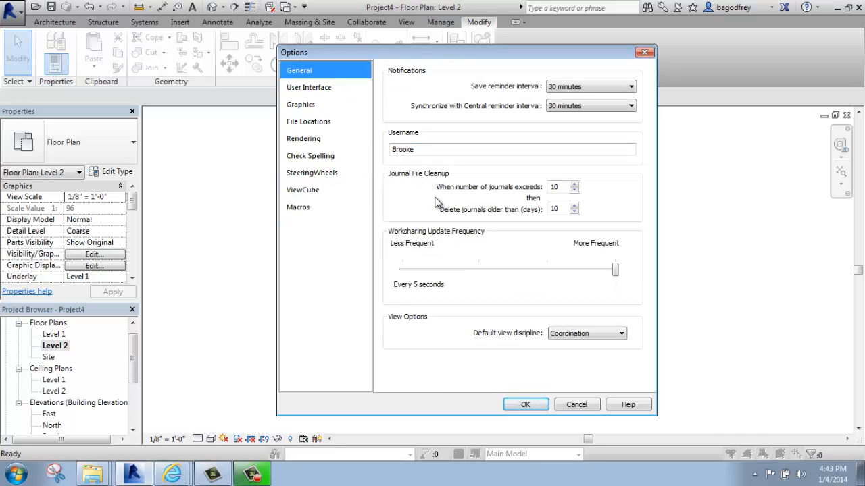
pyautogui.moveTo(419, 191)
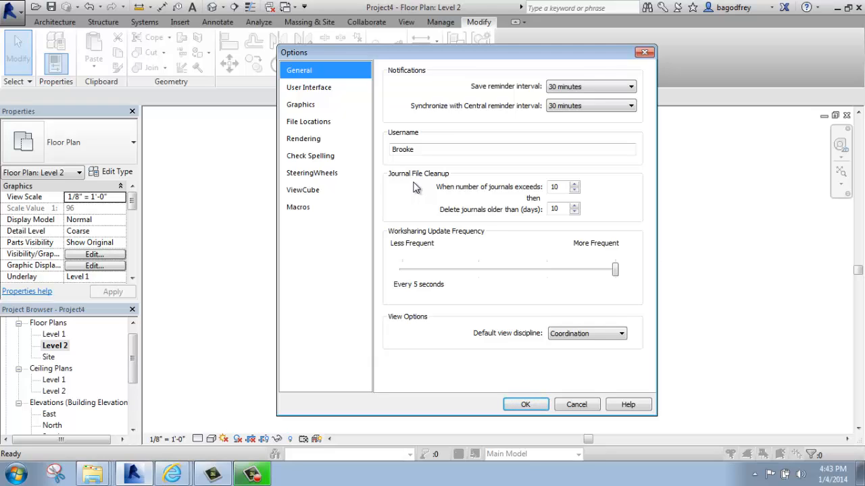
pyautogui.moveTo(413, 186)
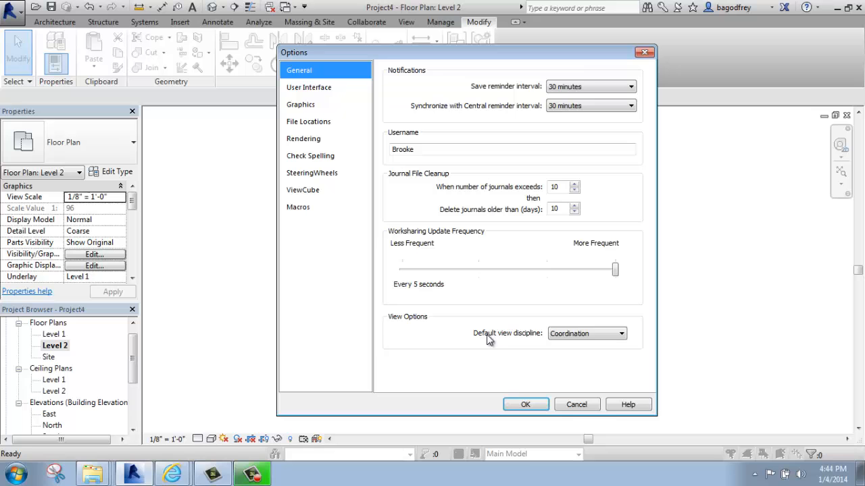
pyautogui.click(526, 404)
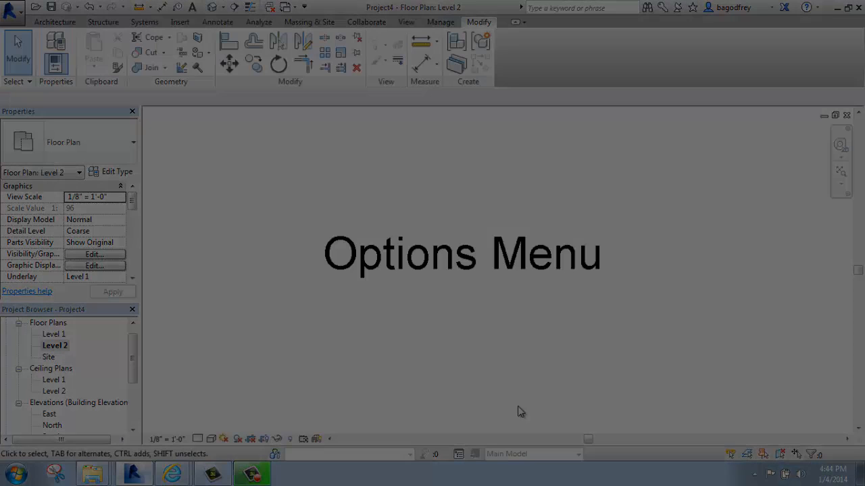